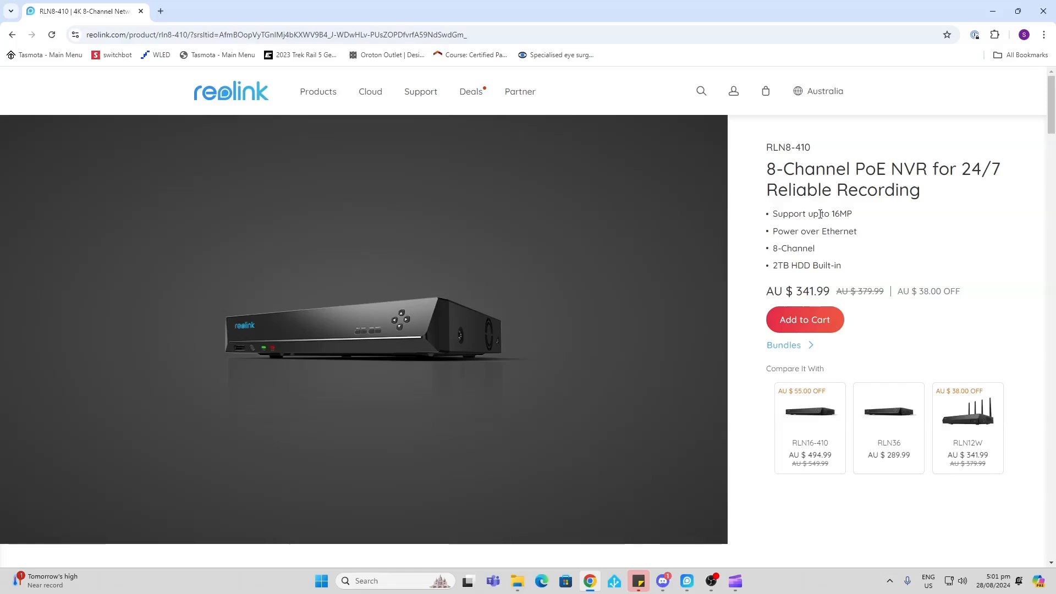
mouse_move(815, 234)
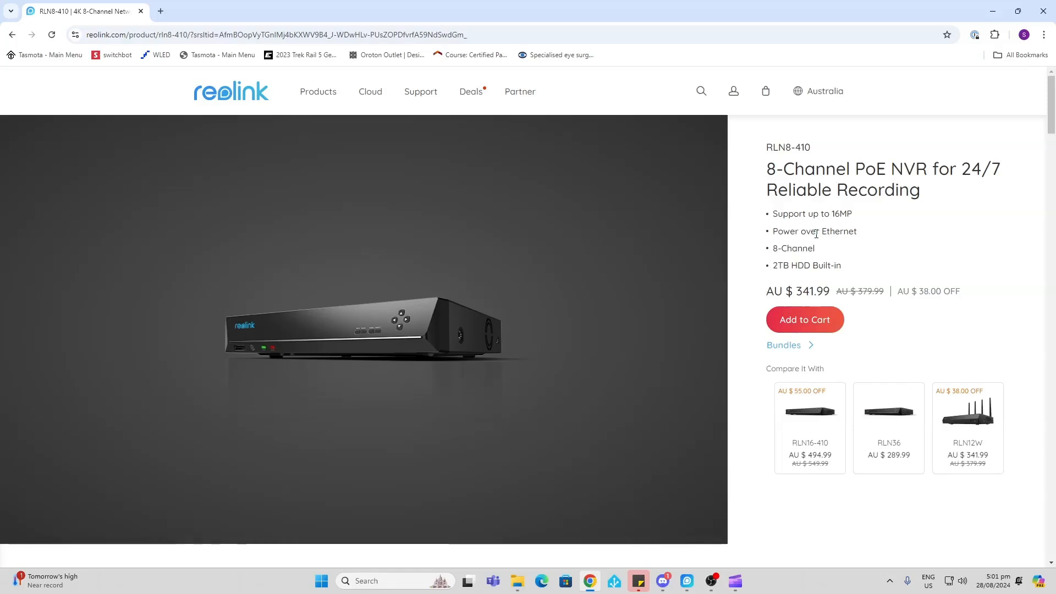
mouse_move(814, 263)
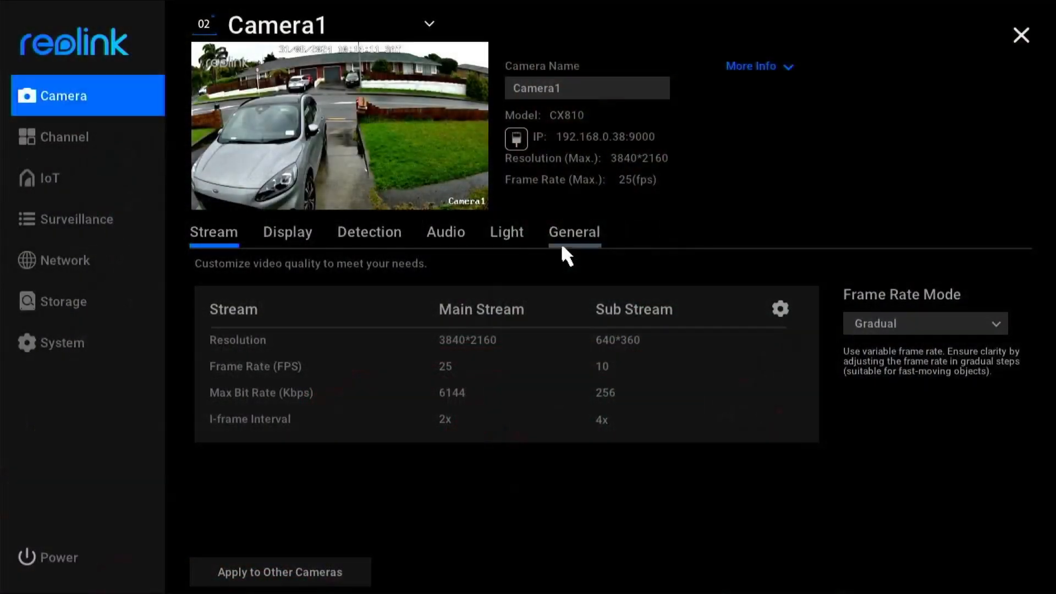
mouse_move(615, 263)
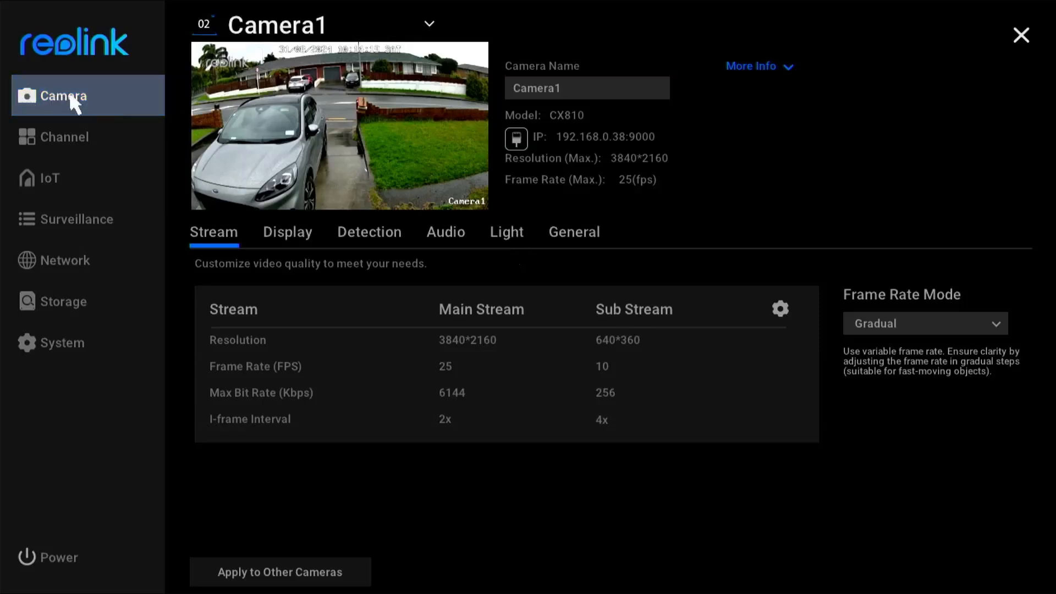
Review the NVR channel list: Argus 4 and channel 03 fail, Camera1 streams live
click(64, 136)
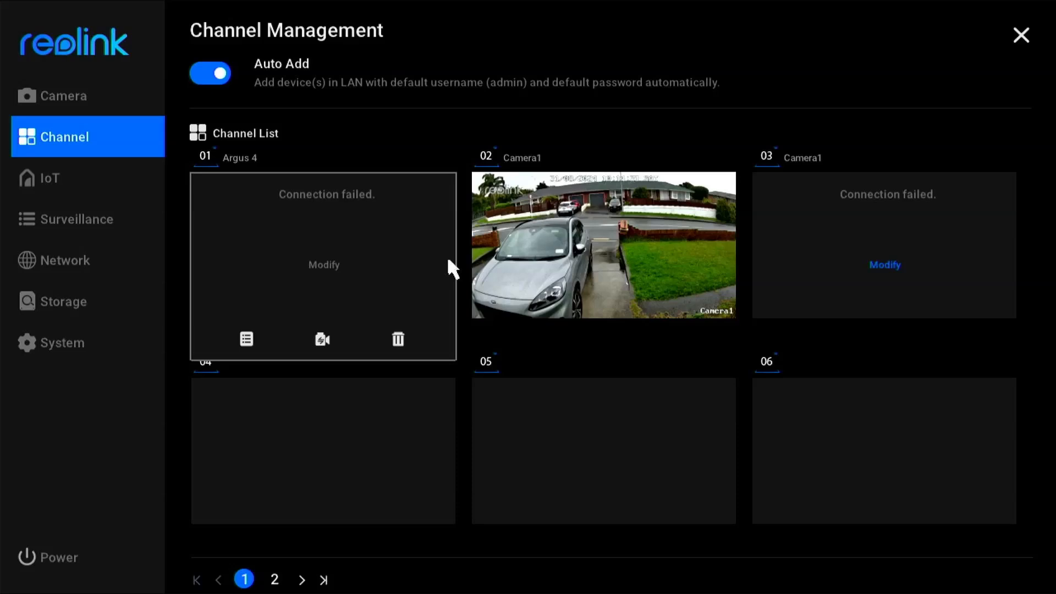
mouse_move(12, 94)
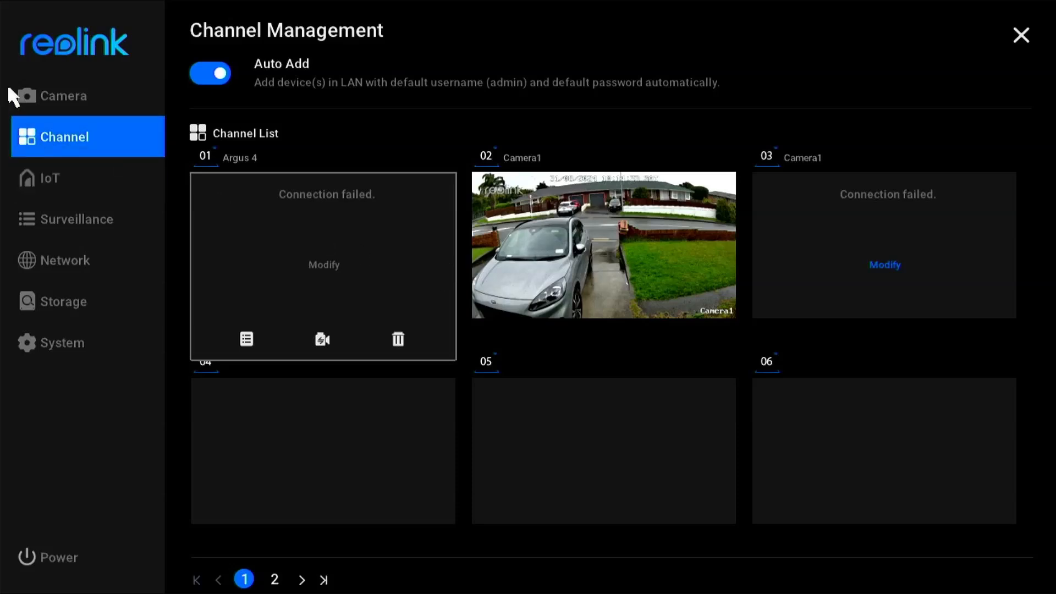
mouse_move(188, 94)
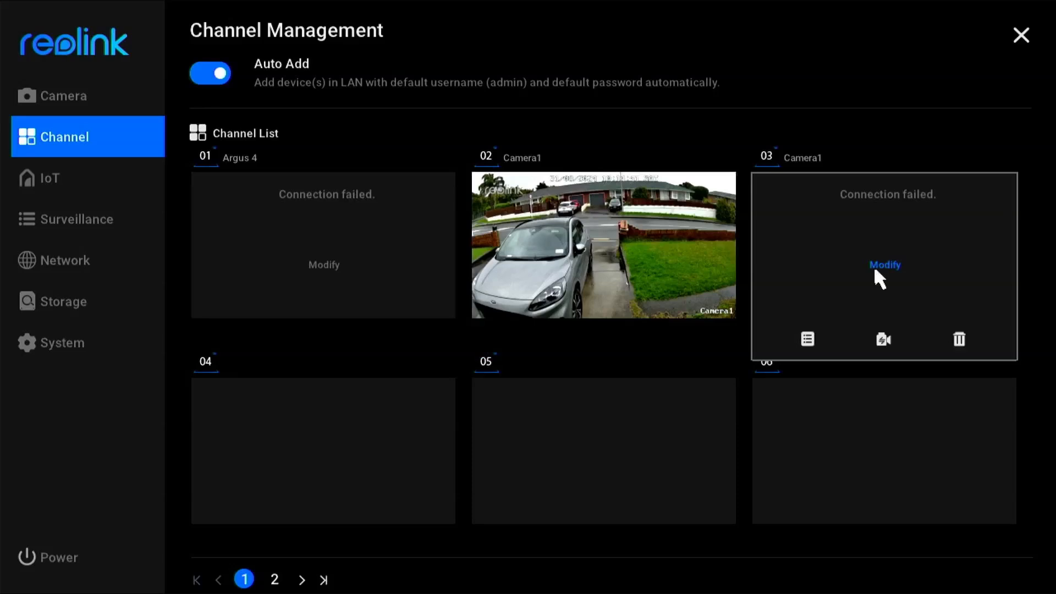
click(883, 264)
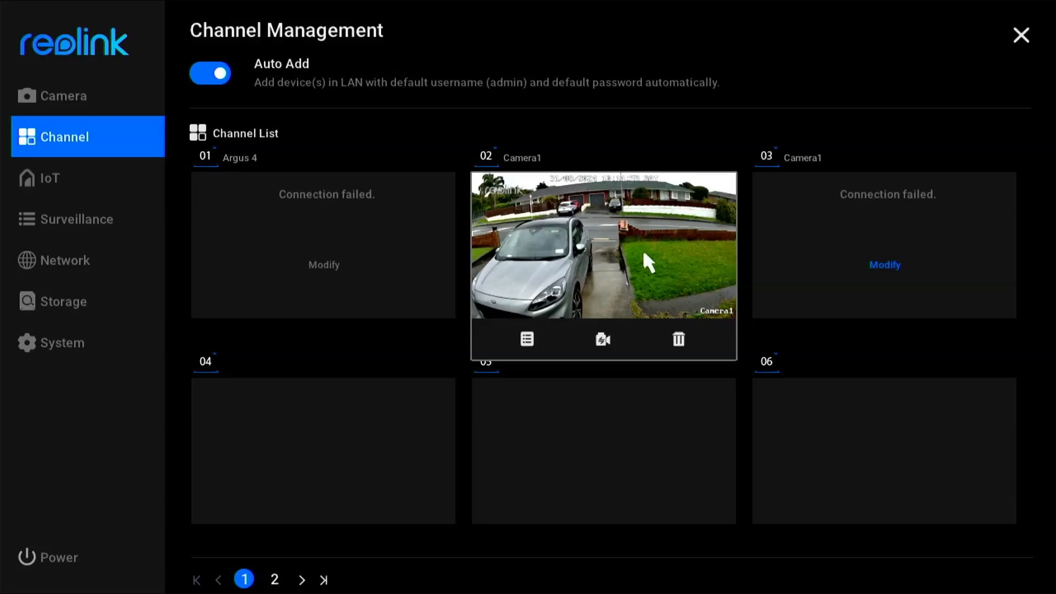
click(1020, 36)
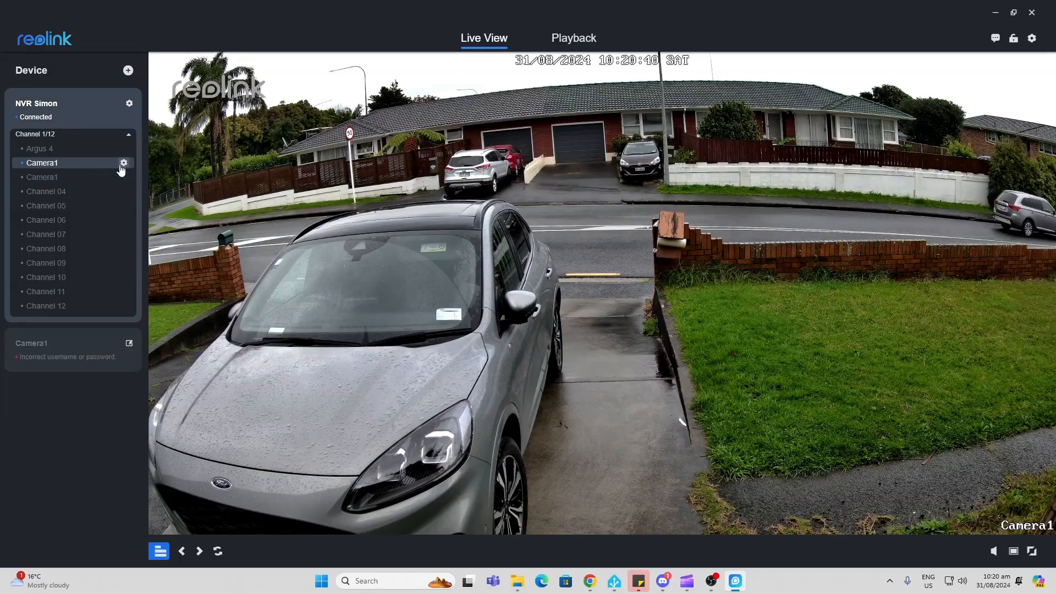
Check Network > Advanced > Server Settings for HTTPS on 443 and RTSP on 554
click(123, 163)
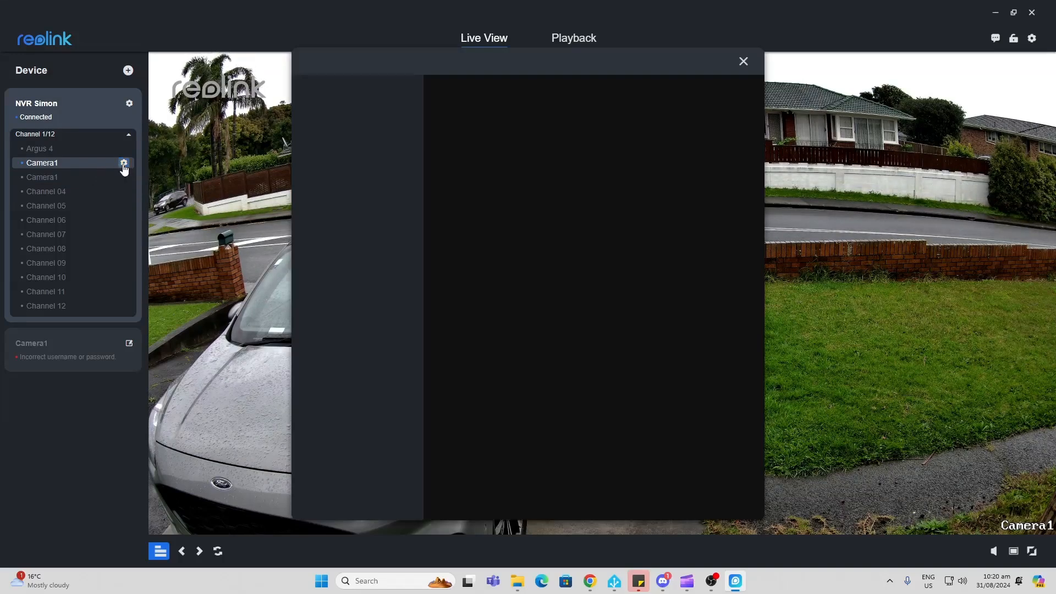
click(123, 163)
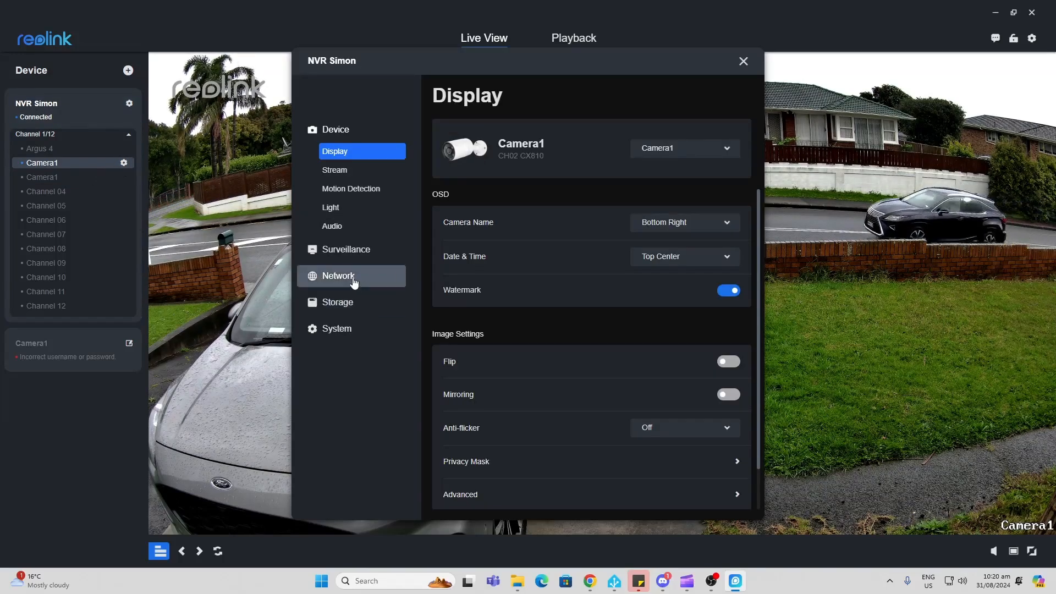
click(338, 275)
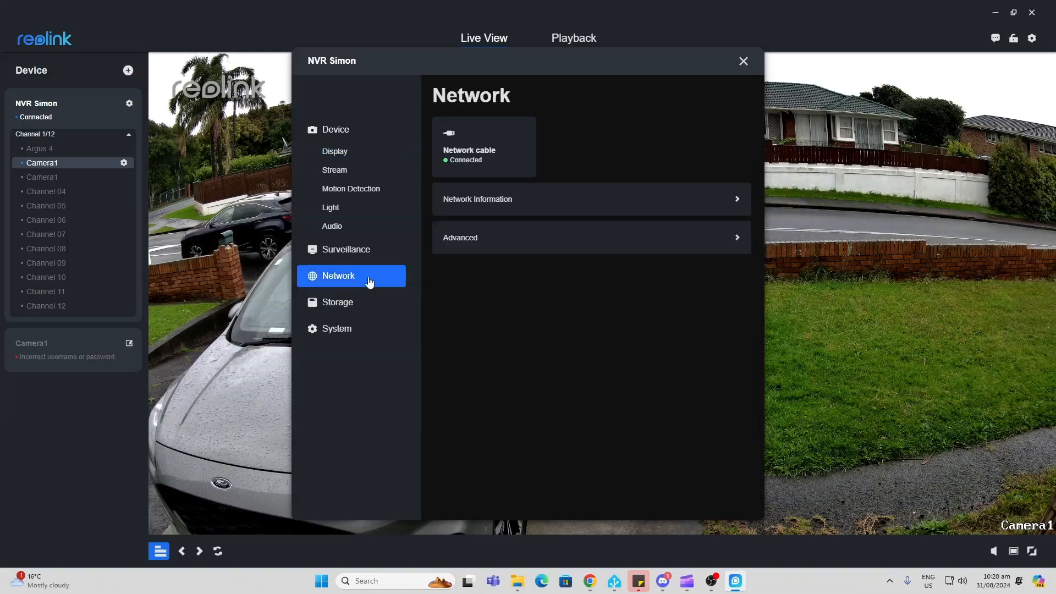
click(590, 237)
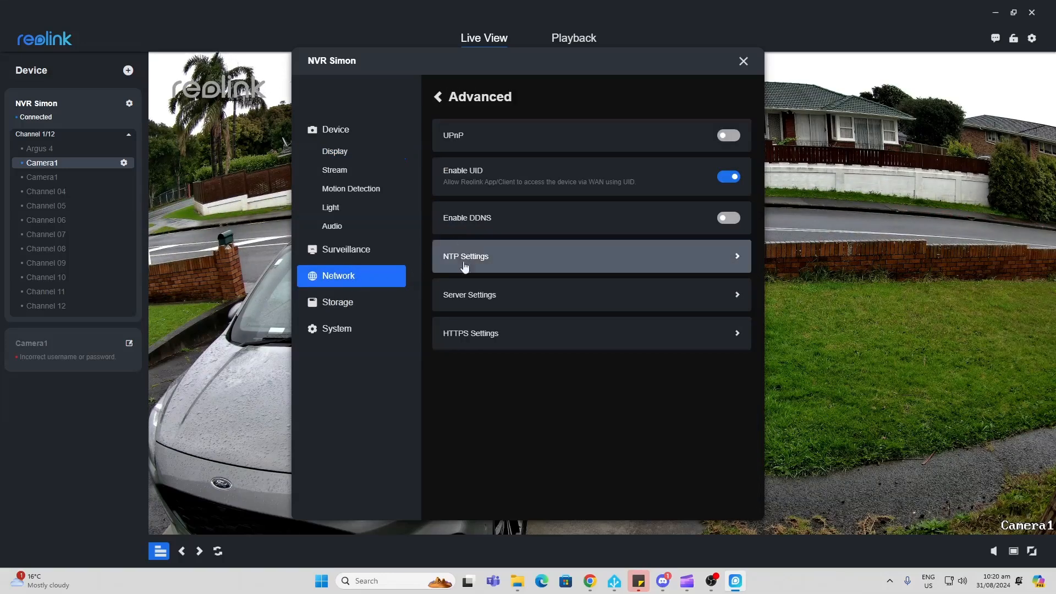
click(468, 294)
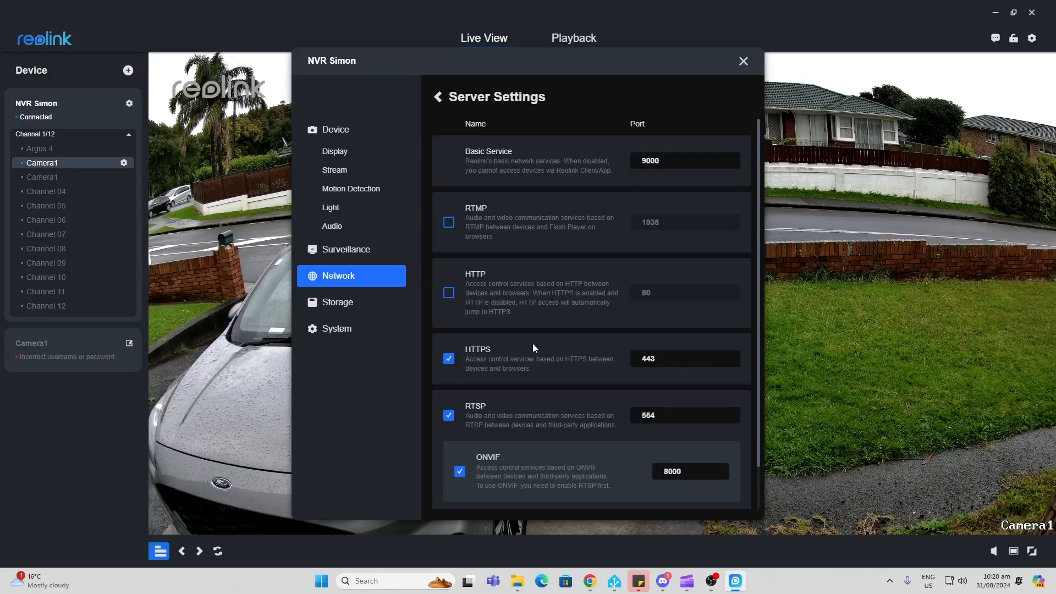
scroll(down, 3)
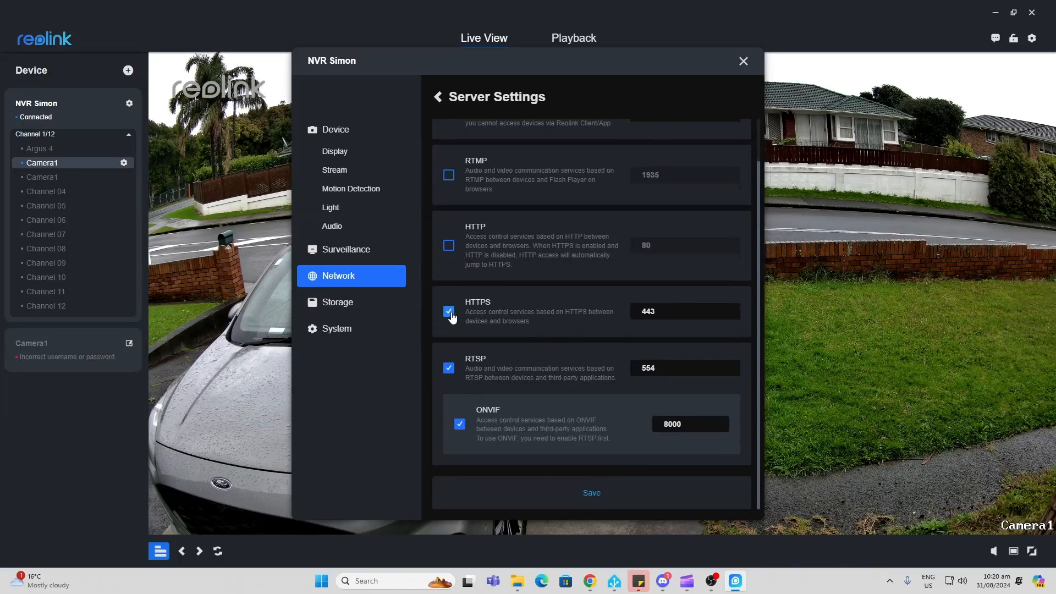
mouse_move(478, 317)
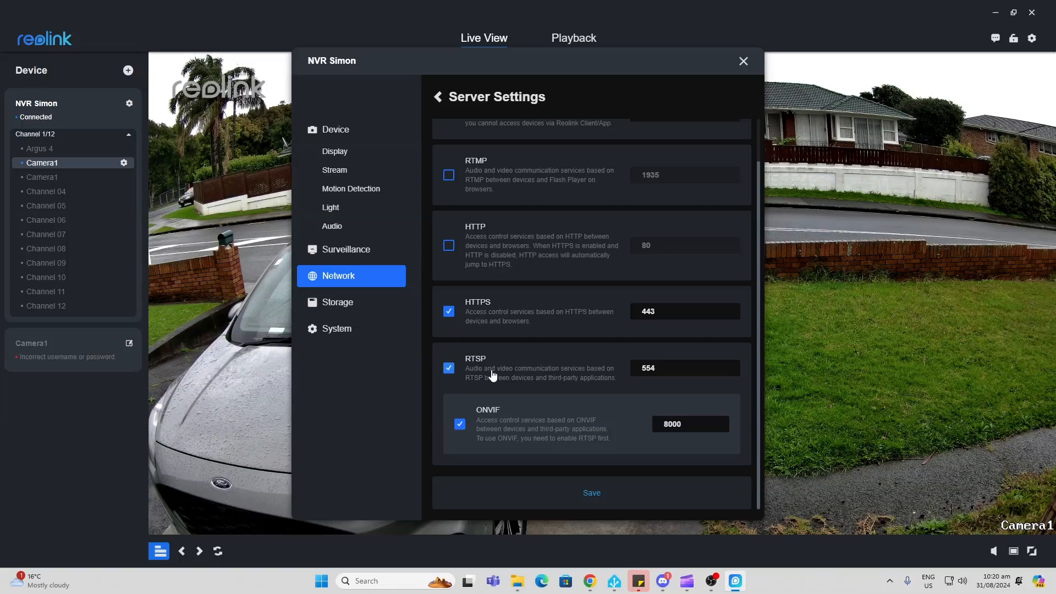
click(591, 492)
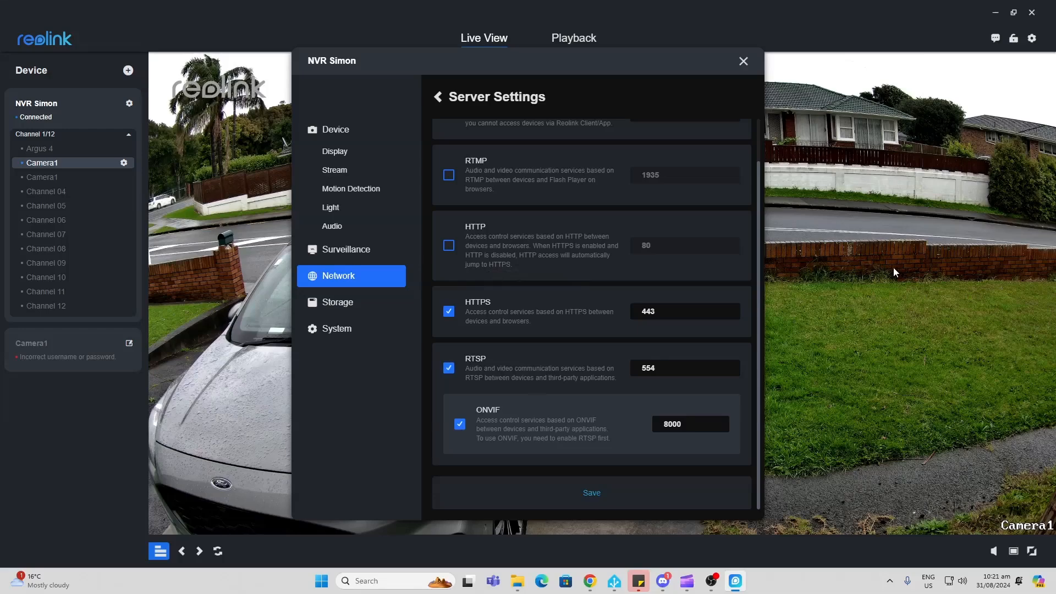
click(742, 60)
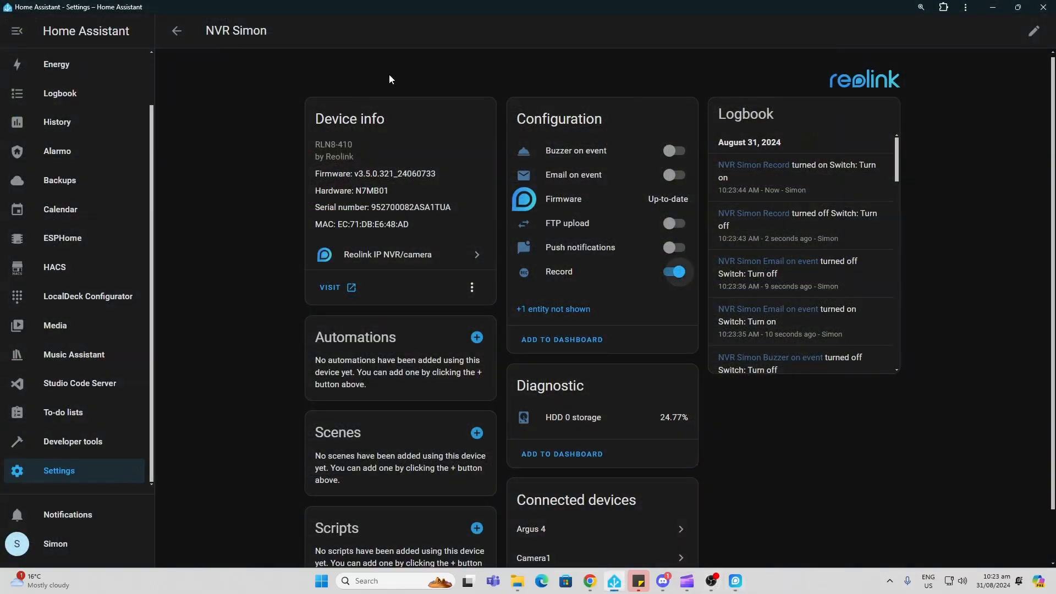
mouse_move(369, 83)
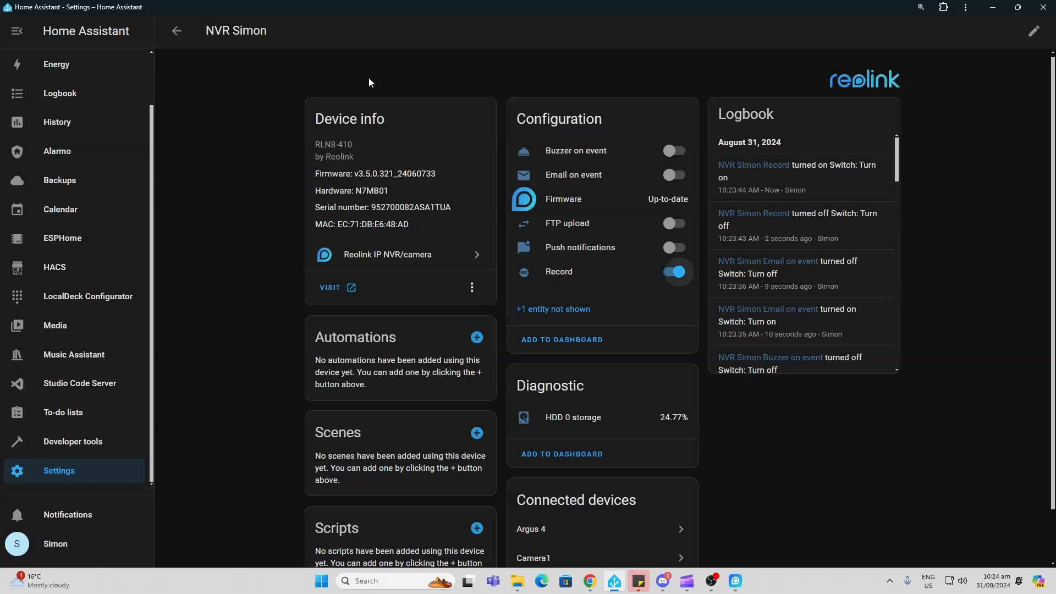
mouse_move(597, 254)
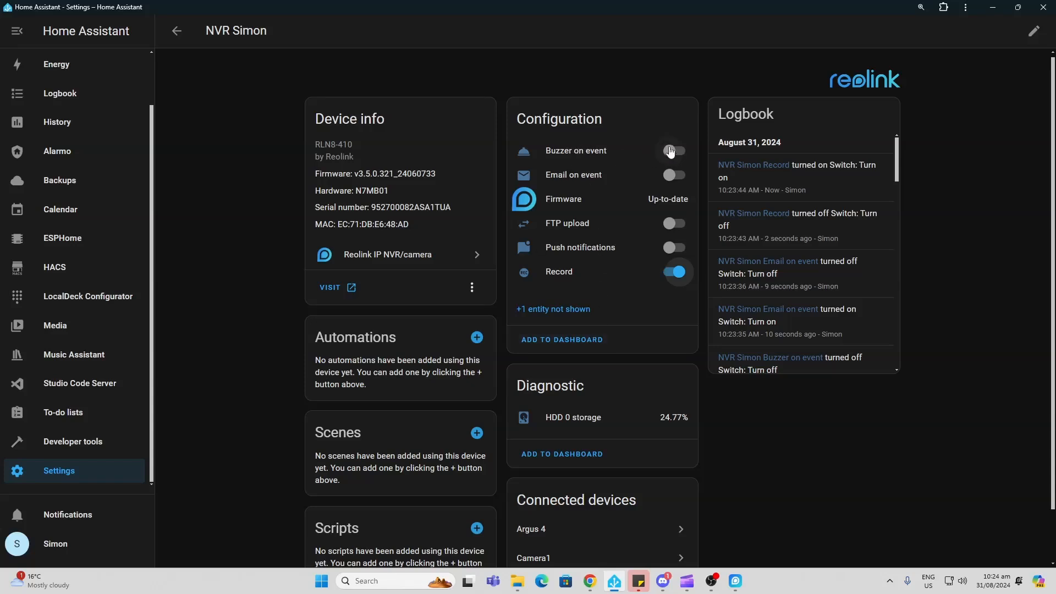
Toggle NVR buzzer, FTP upload and push switches off, Record on, then view HDD 0
click(671, 150)
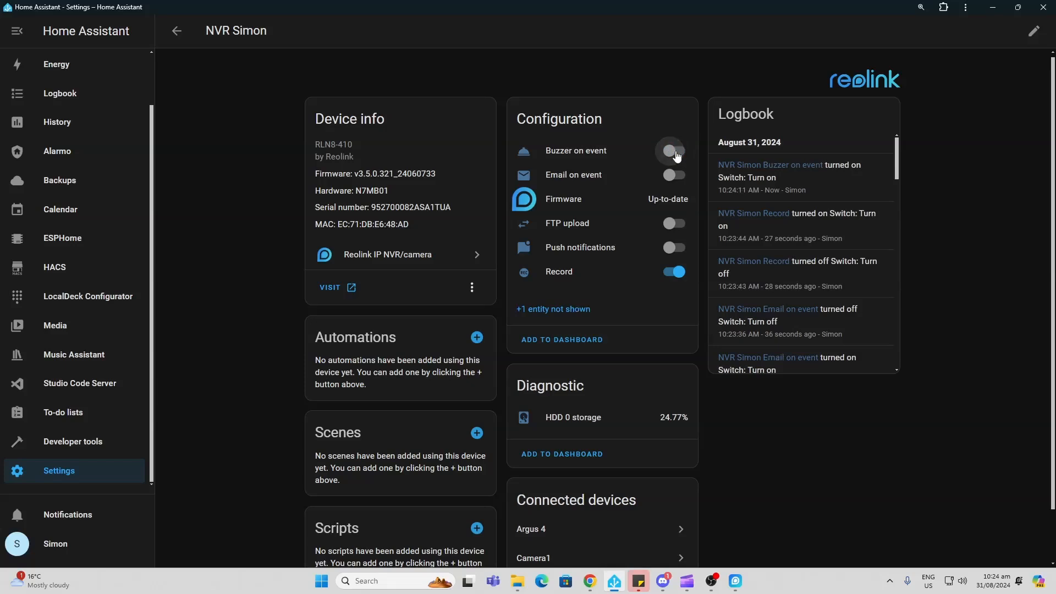
click(671, 150)
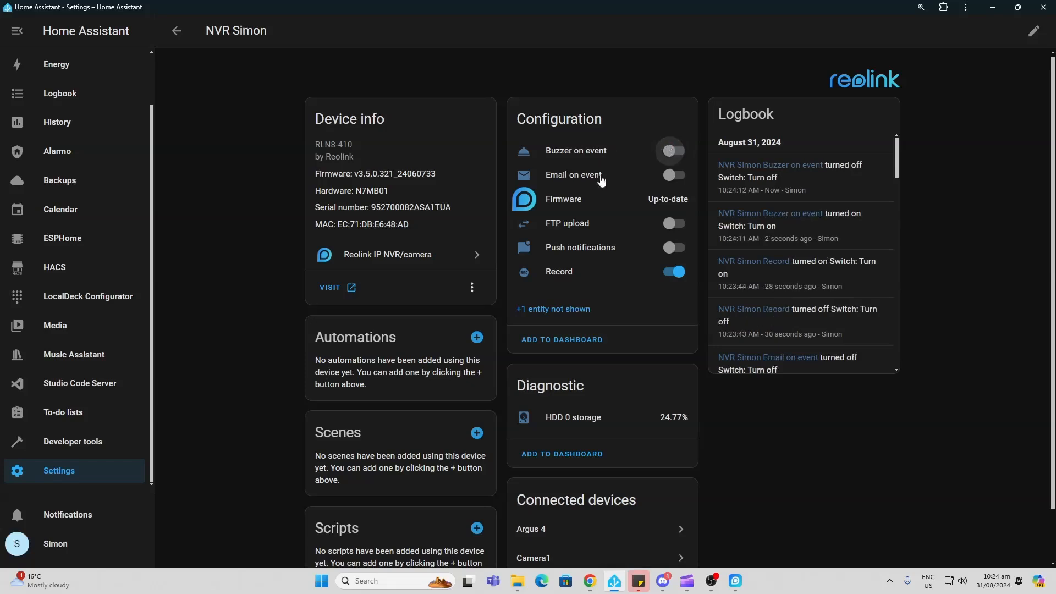
mouse_move(569, 232)
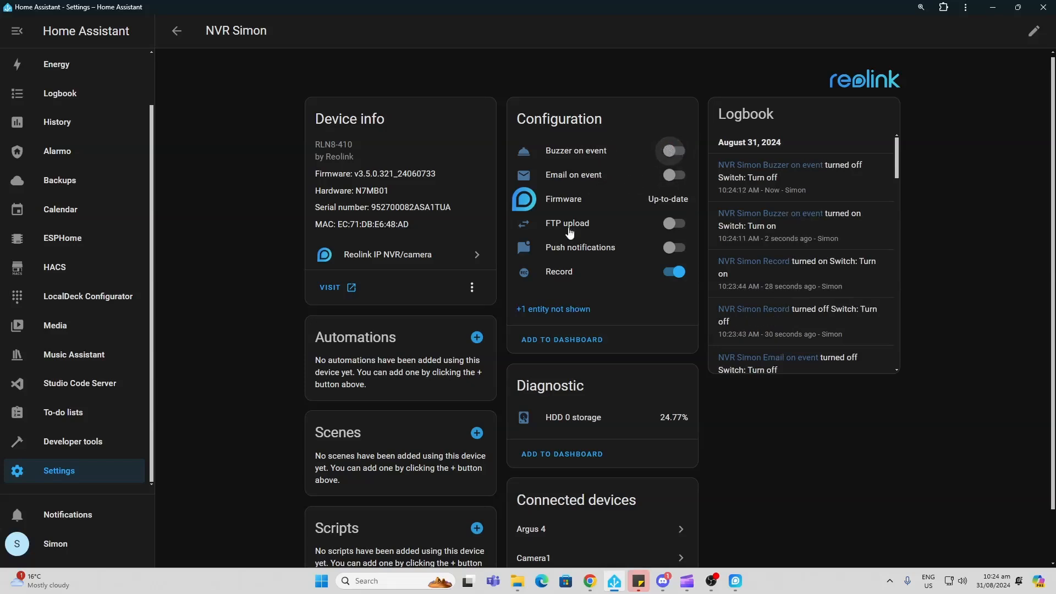
click(671, 223)
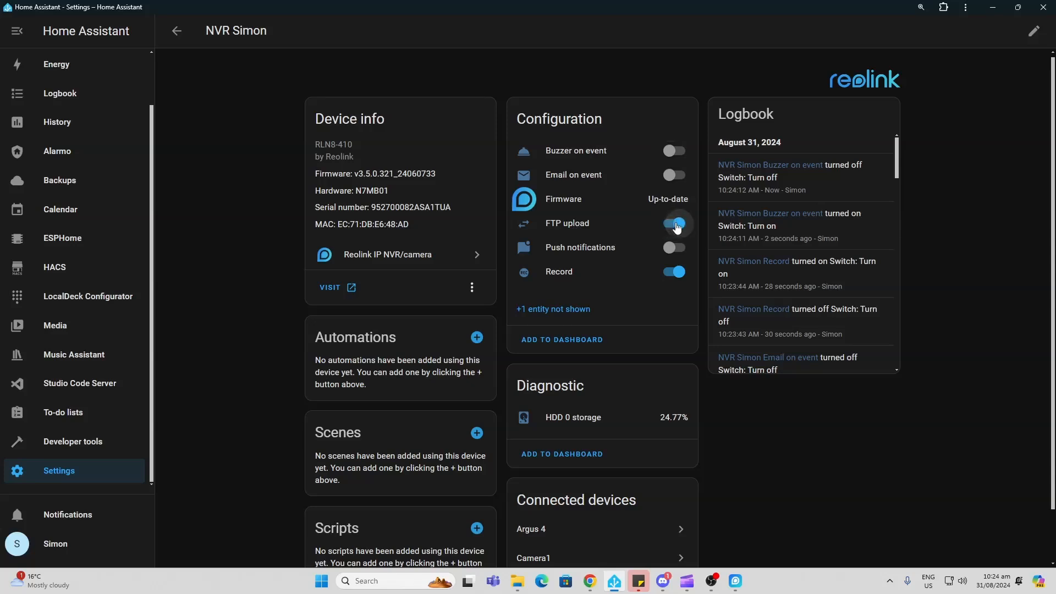
click(672, 247)
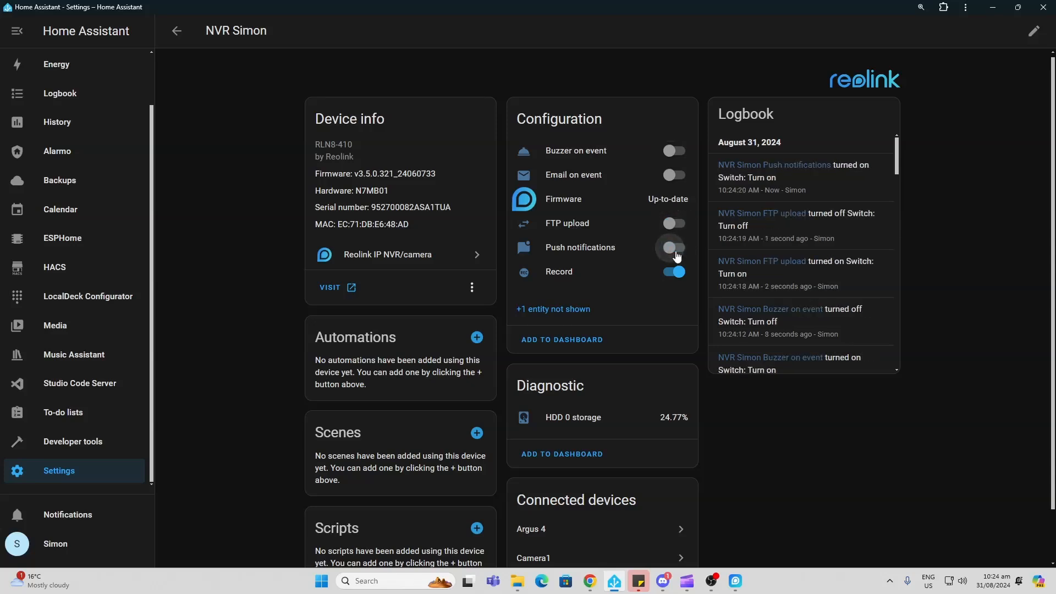
click(673, 273)
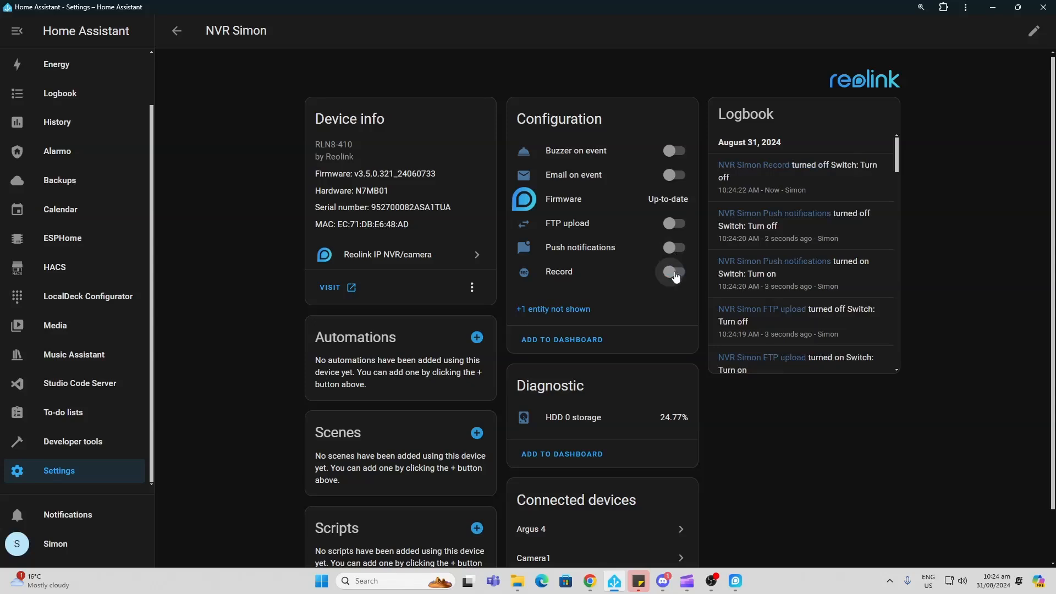
click(672, 272)
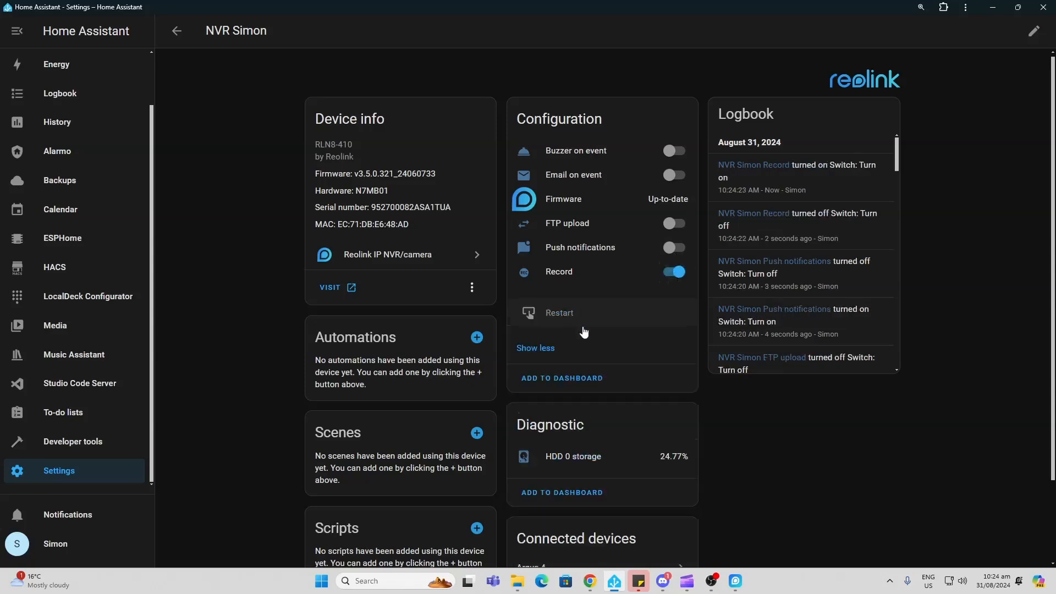
scroll(down, 3)
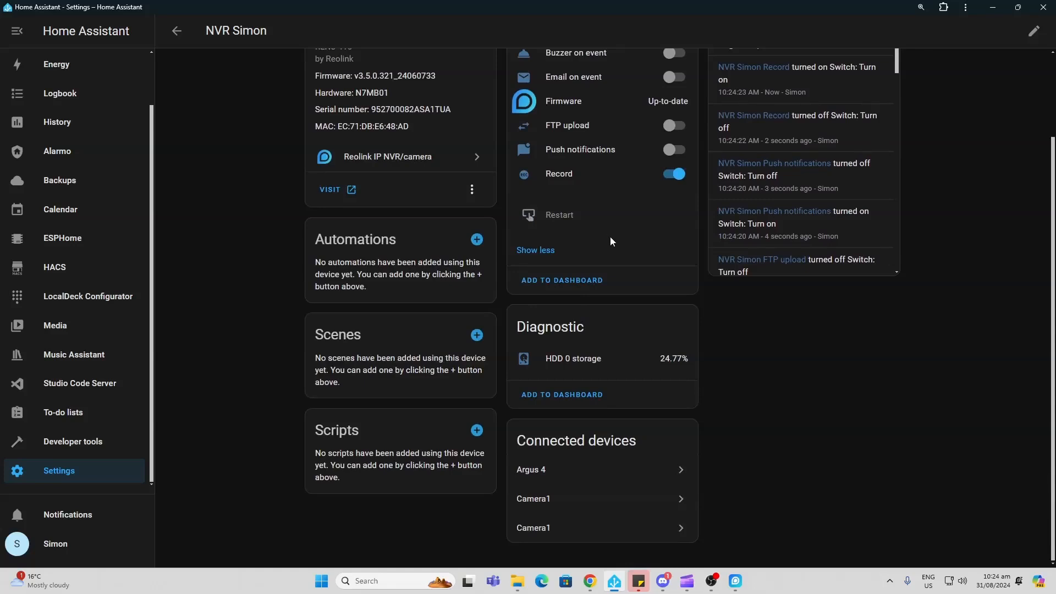
mouse_move(569, 362)
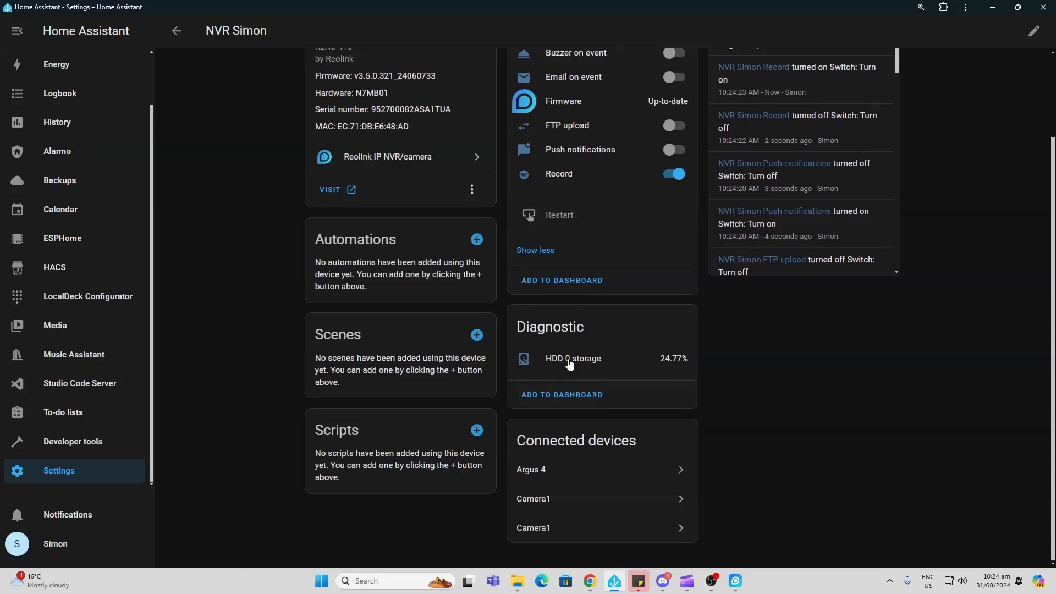
click(572, 358)
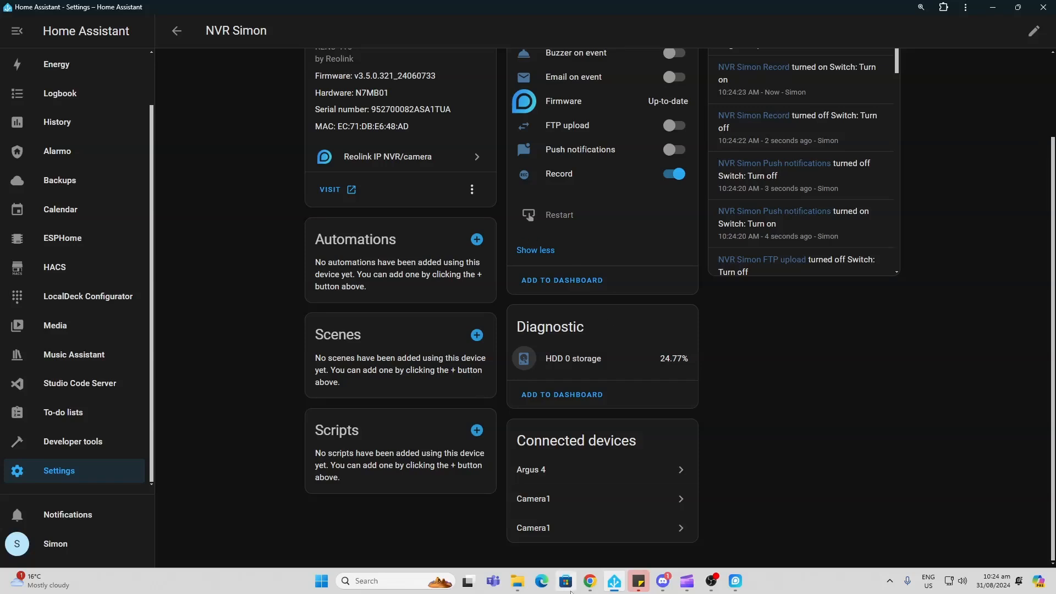
mouse_move(539, 504)
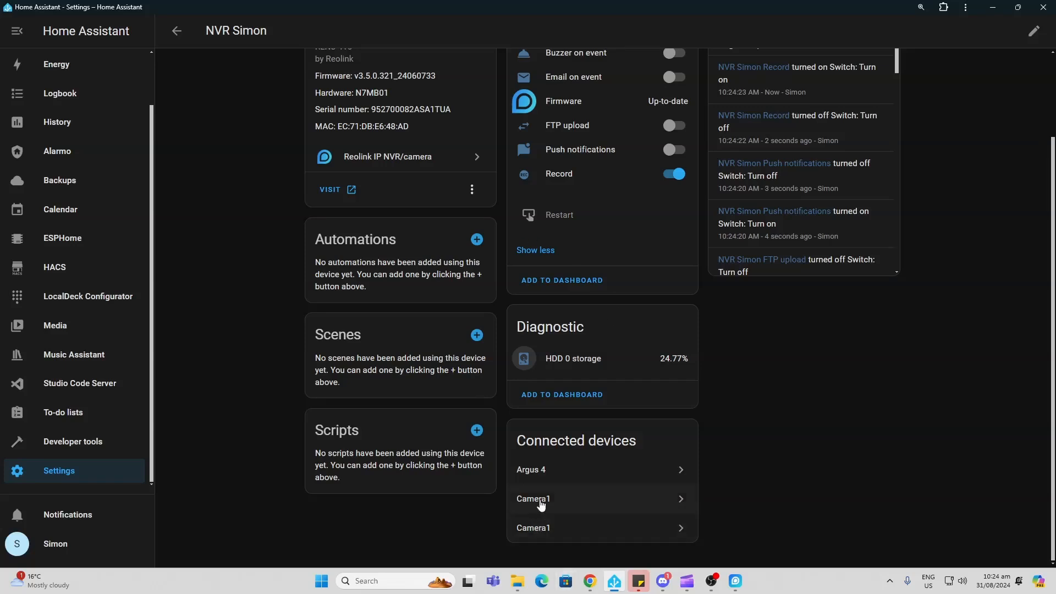
On Camera1's device page, switch the Floodlight on, back off, and review its entities
click(533, 499)
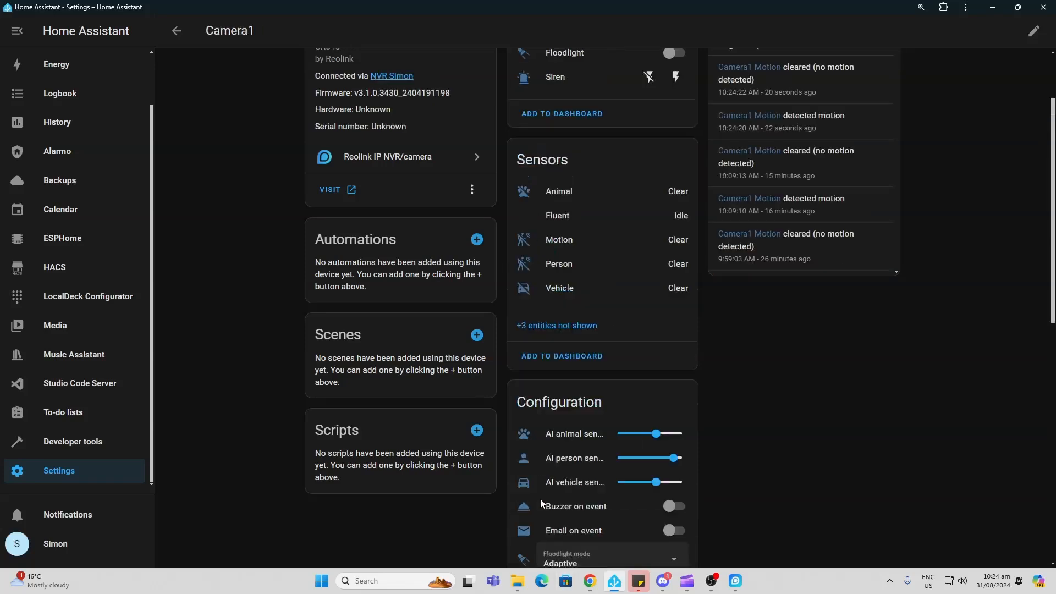
scroll(up, 3)
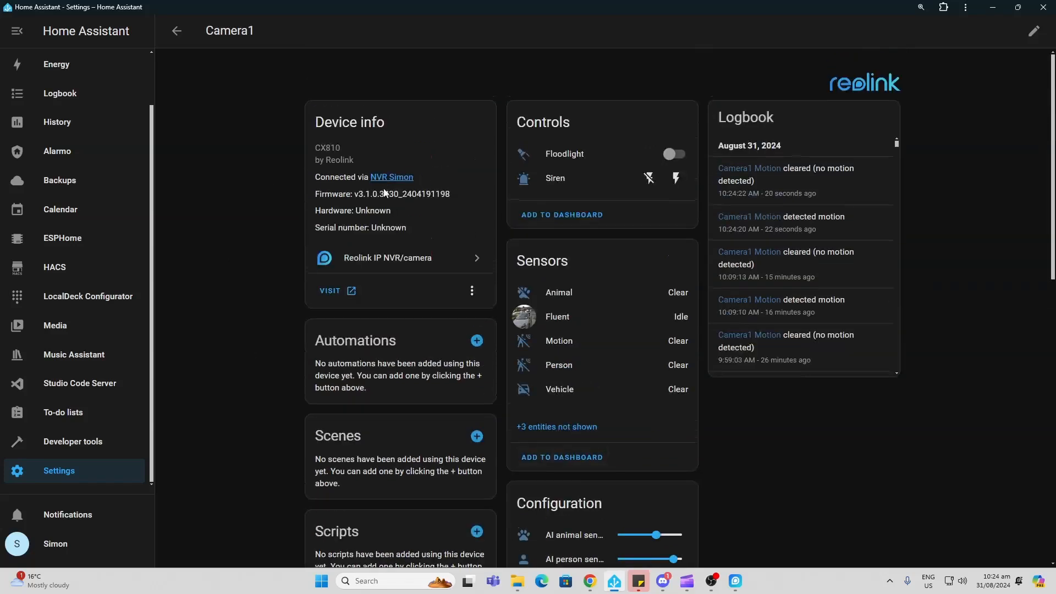
mouse_move(405, 410)
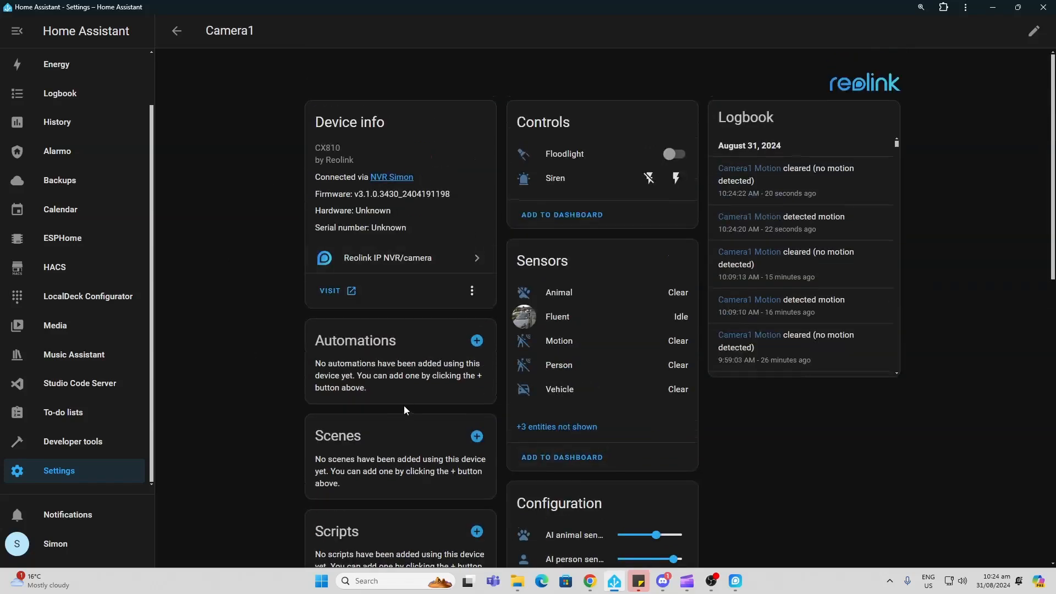
click(674, 154)
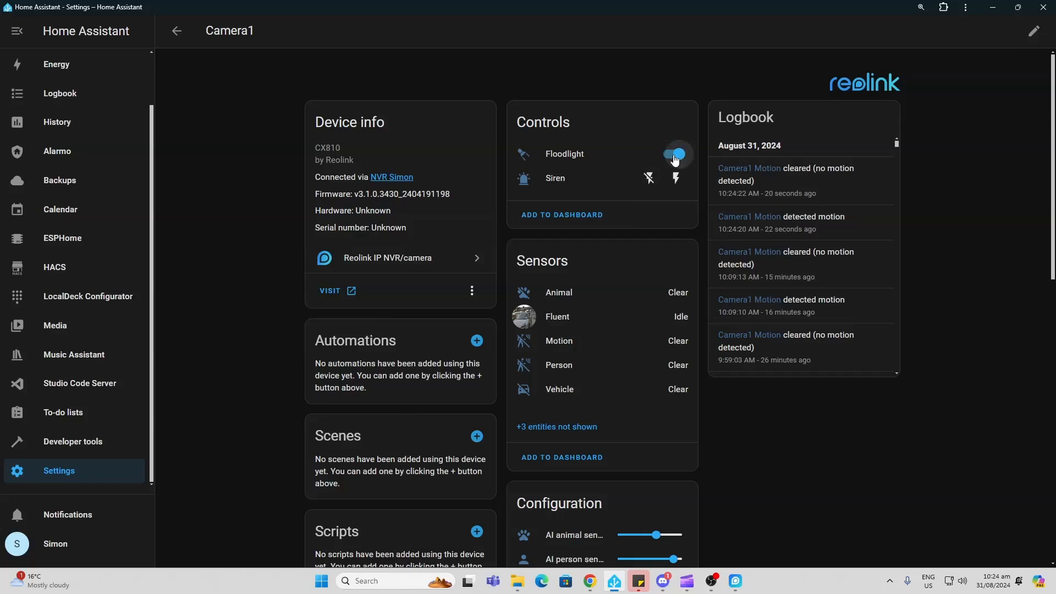
click(672, 154)
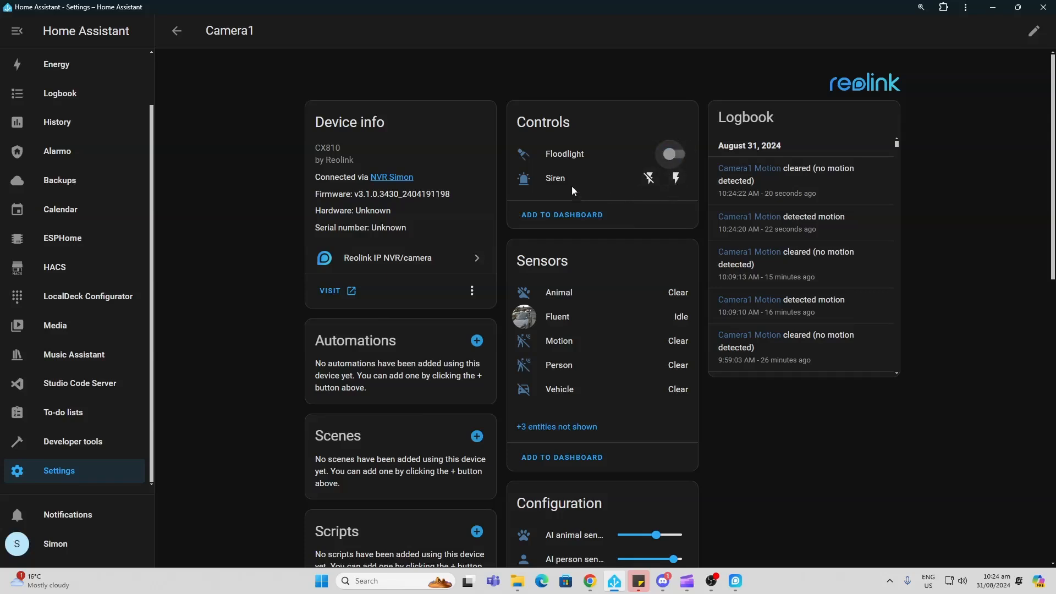
scroll(down, 3)
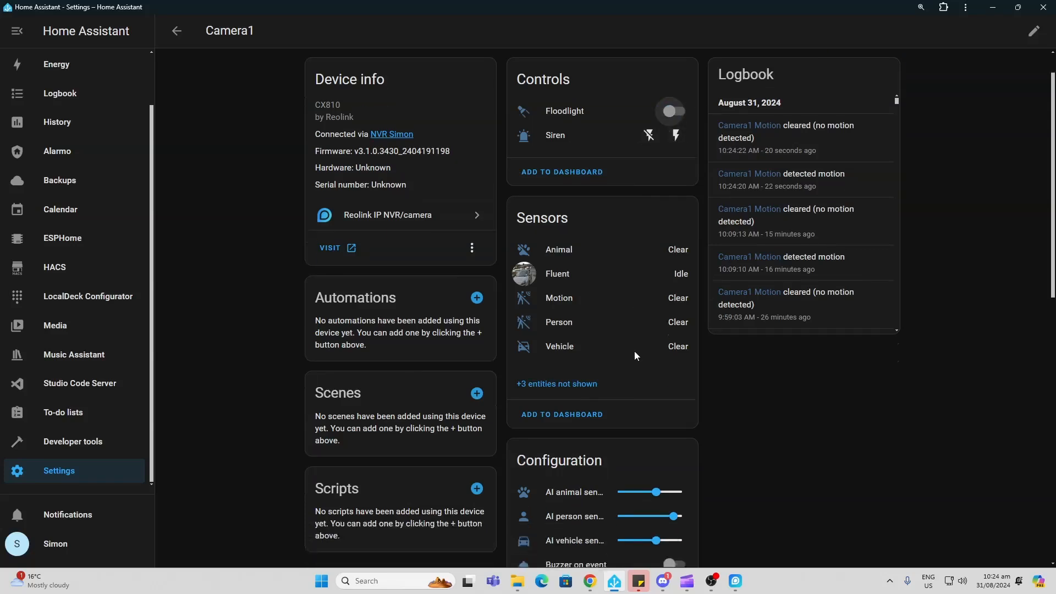
scroll(down, 3)
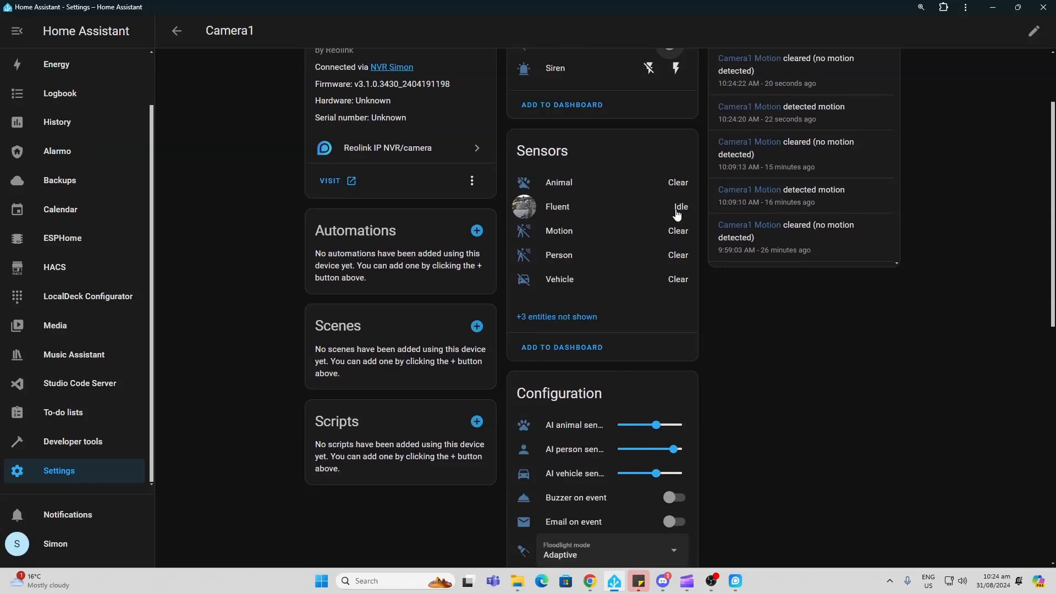
mouse_move(546, 239)
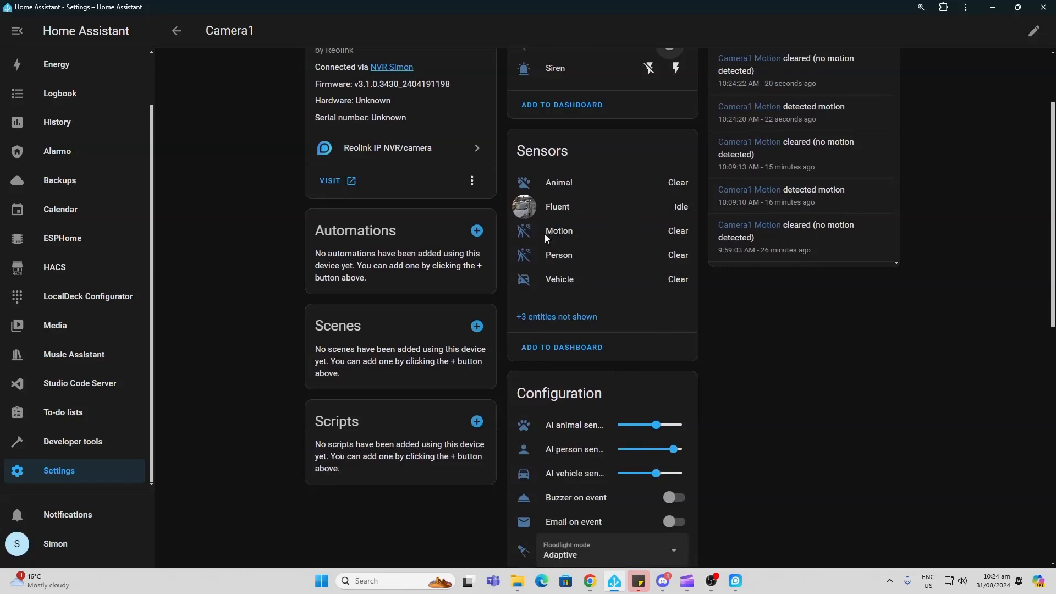
mouse_move(558, 235)
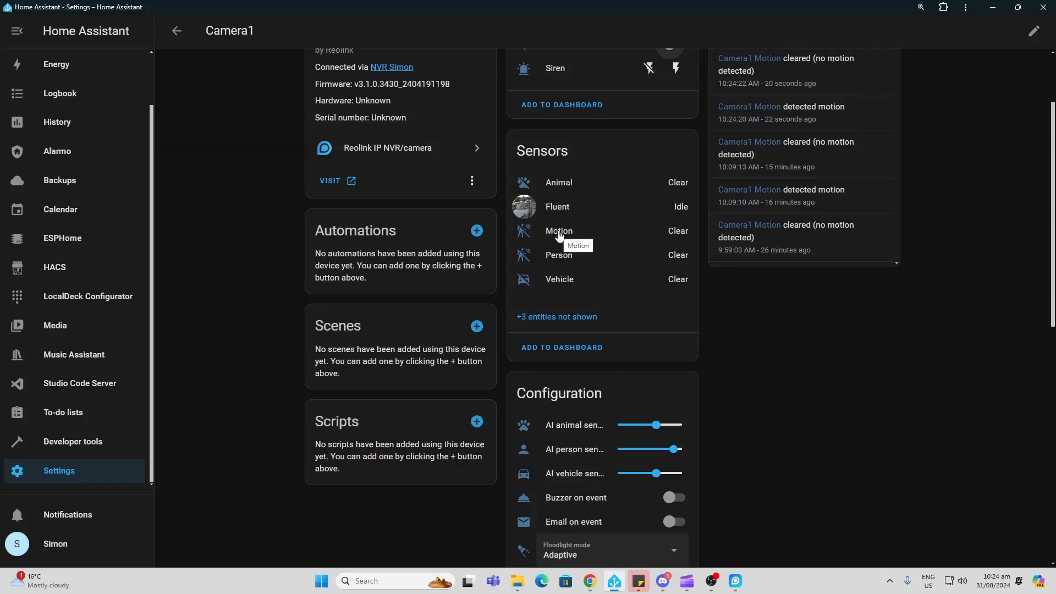
mouse_move(606, 209)
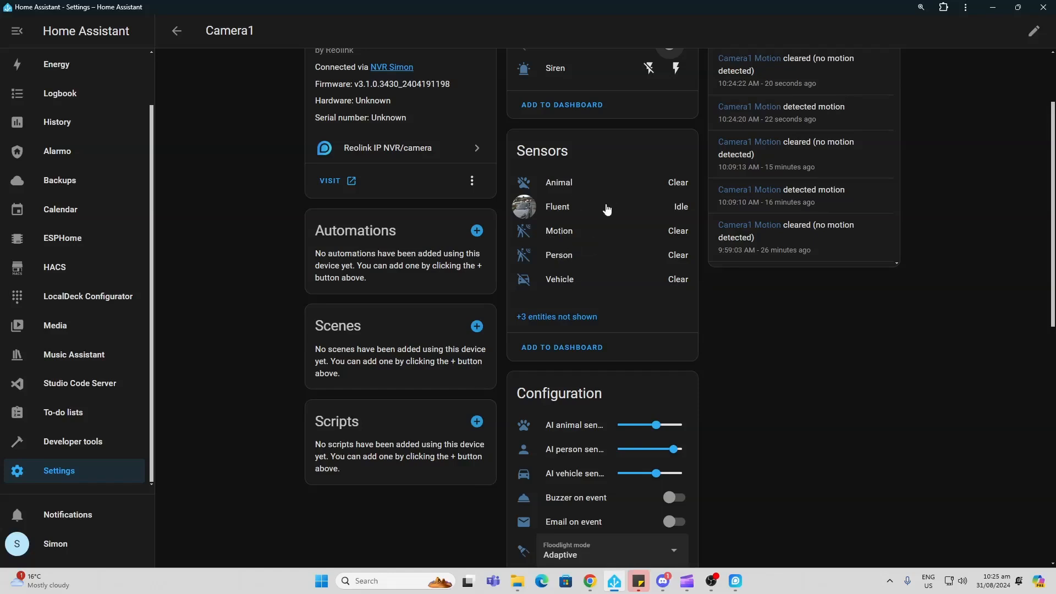
scroll(down, 3)
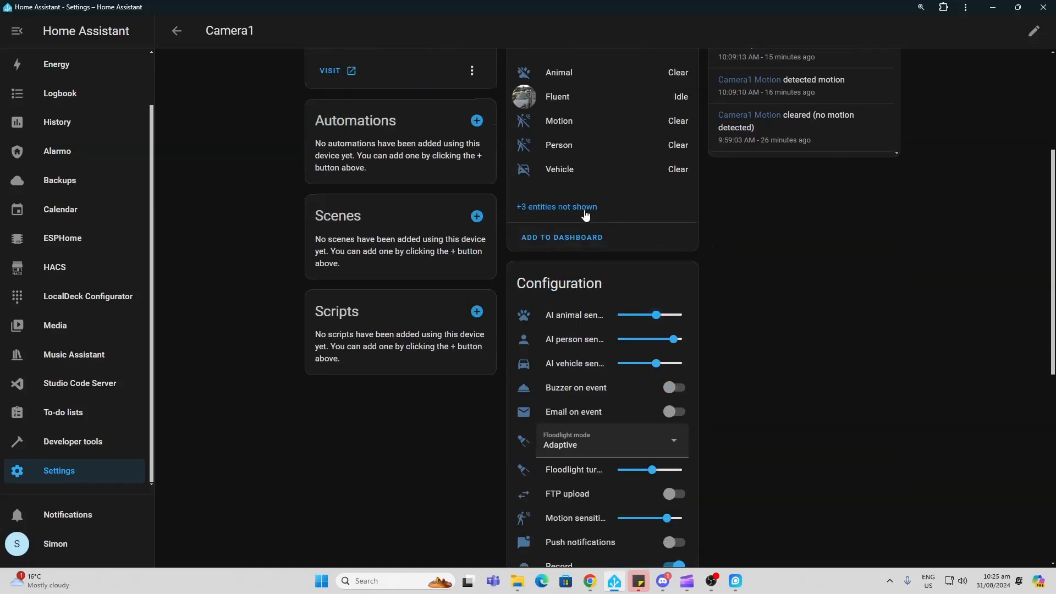
Set AI animal sensitivity to 54 and AI person to 62, keeping Floodlight mode Adaptive
click(557, 207)
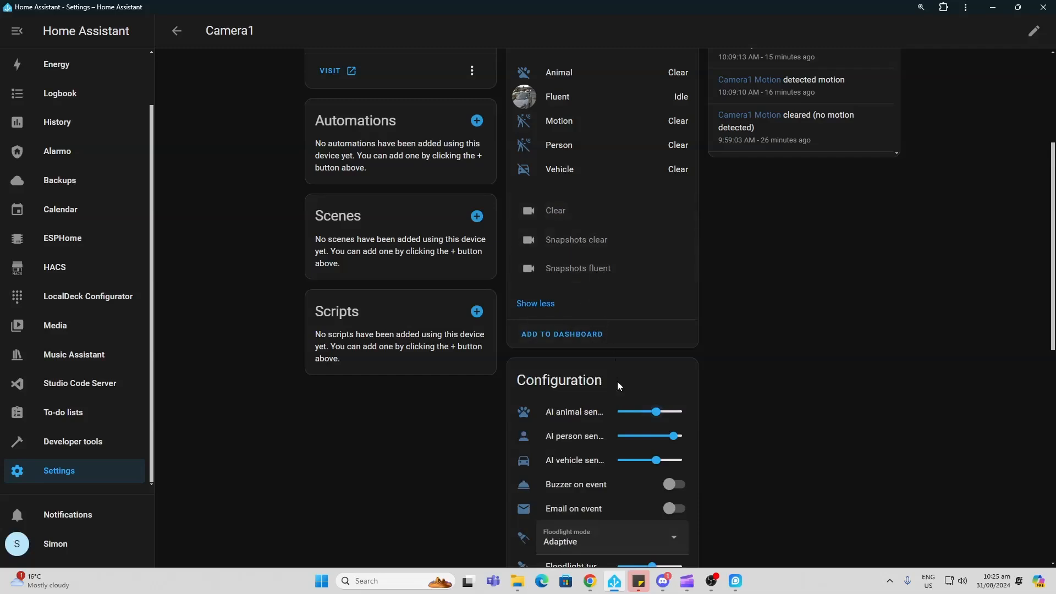
scroll(down, 3)
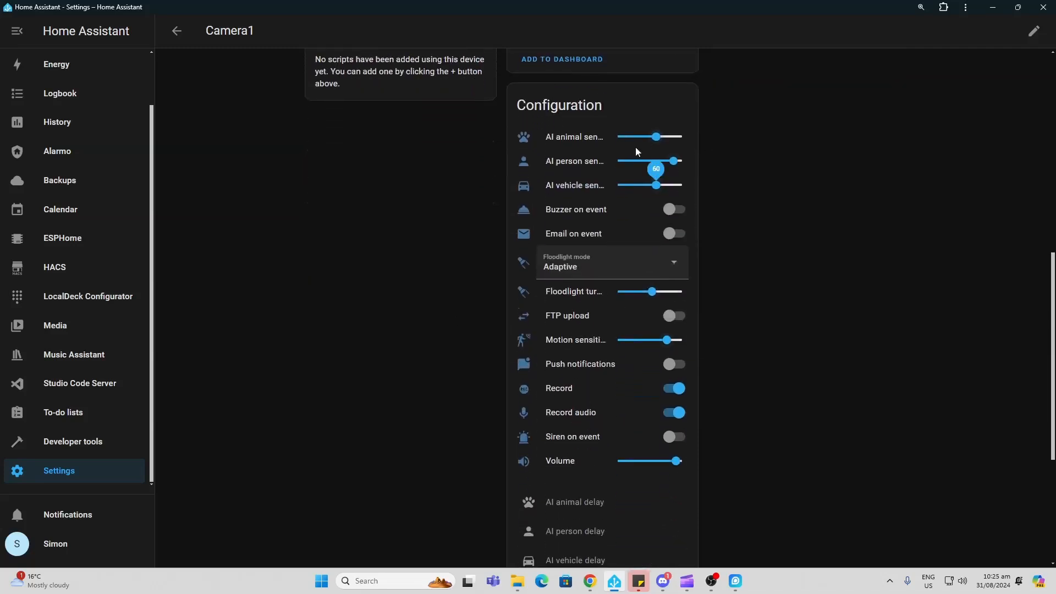
drag(656, 160, 673, 160)
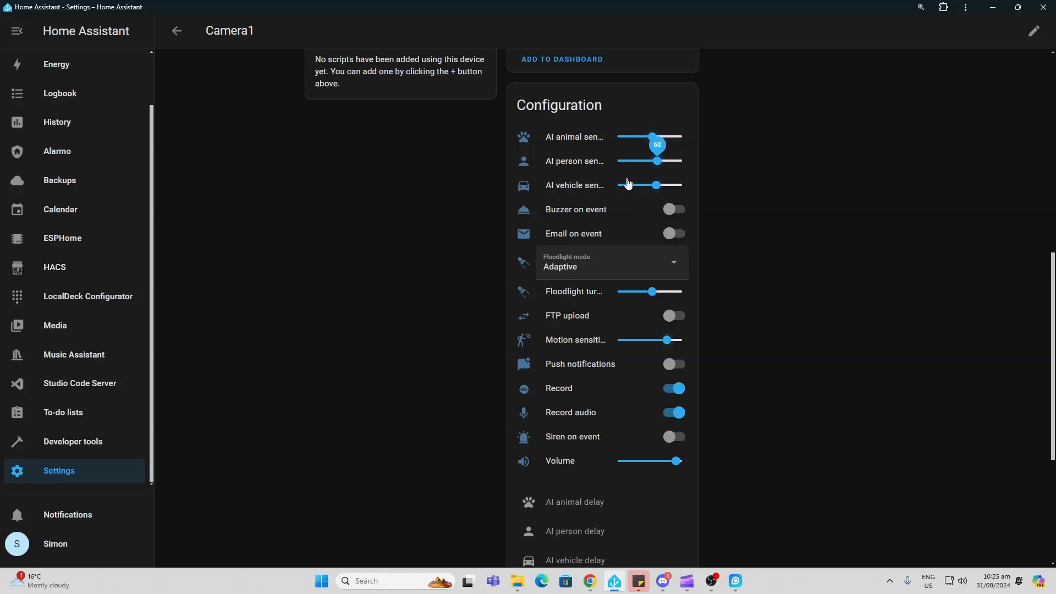
mouse_move(582, 202)
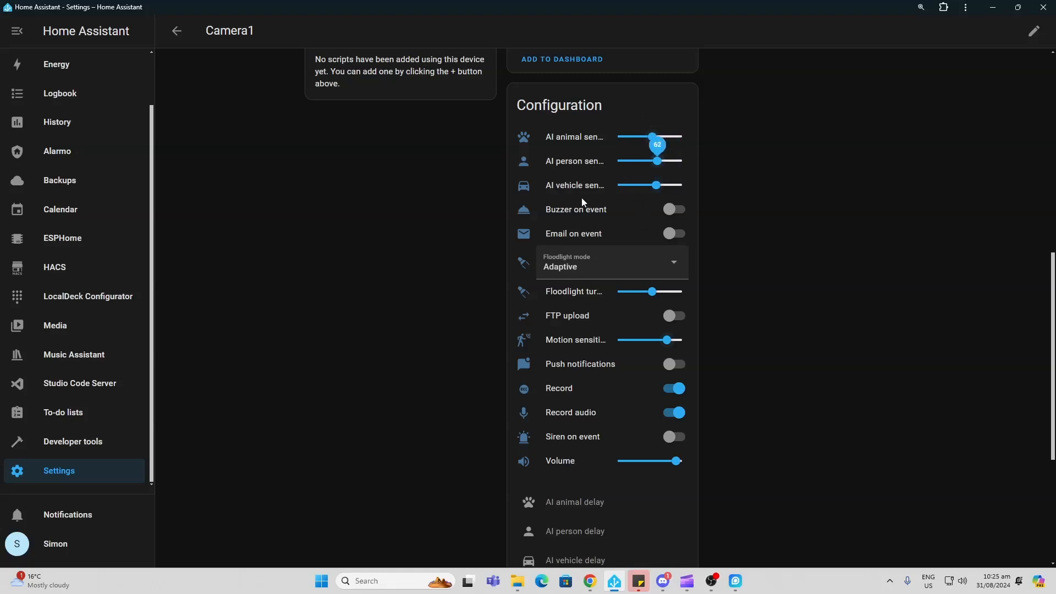
mouse_move(645, 211)
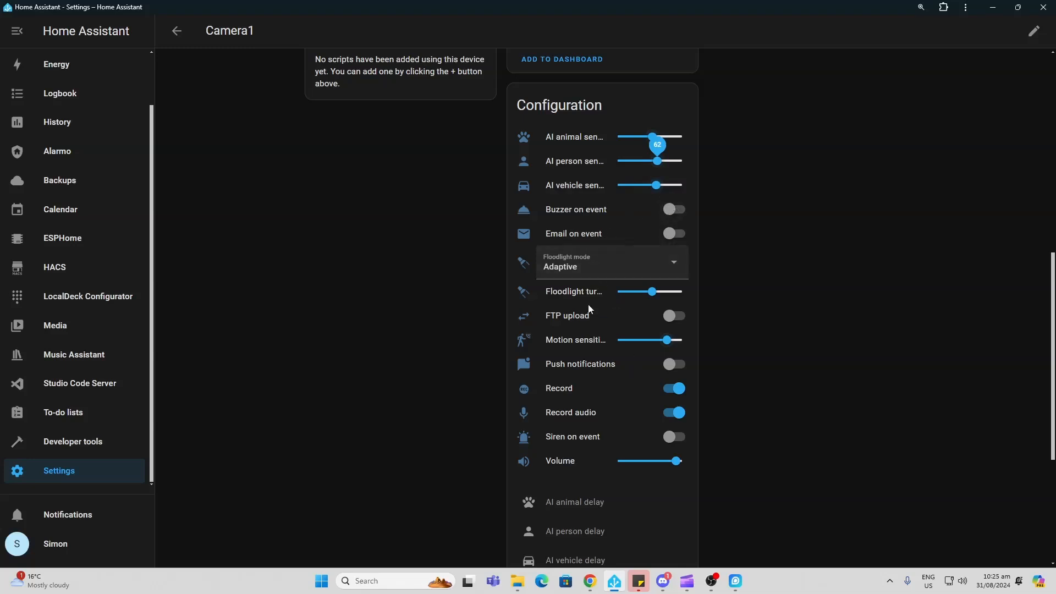
click(610, 267)
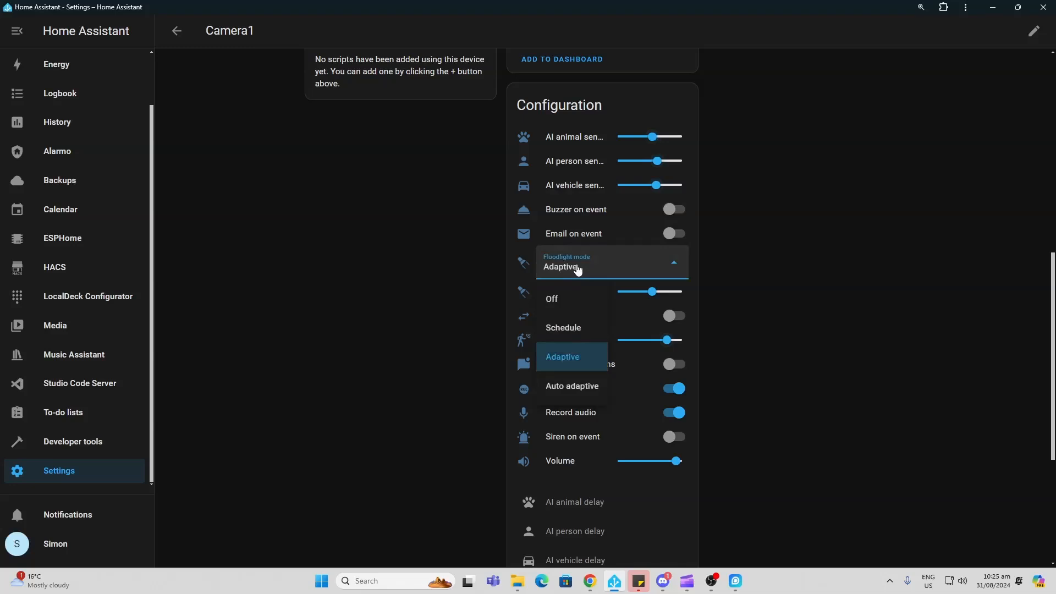
click(561, 356)
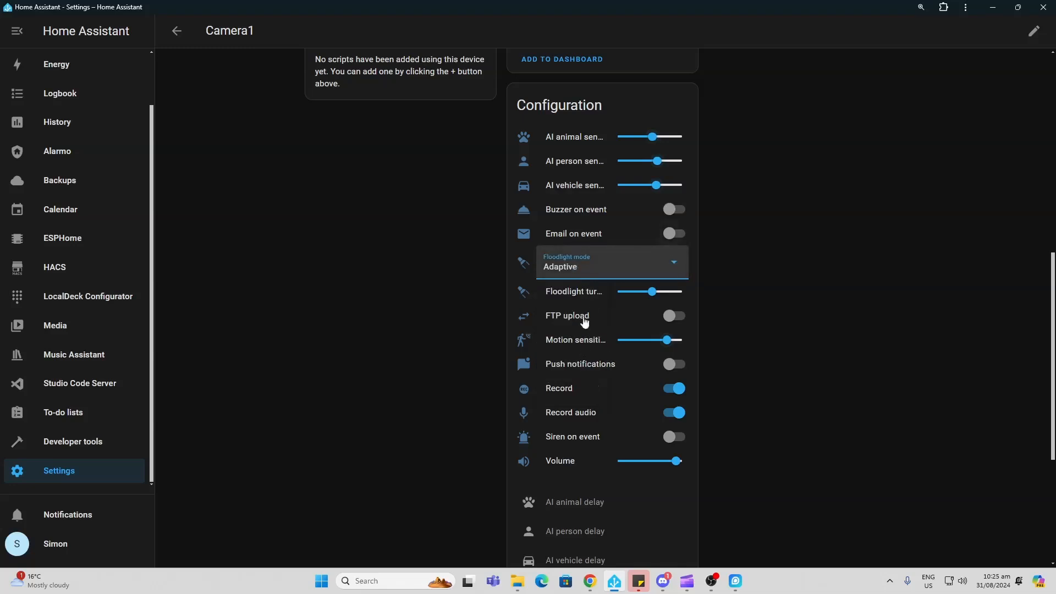
scroll(down, 3)
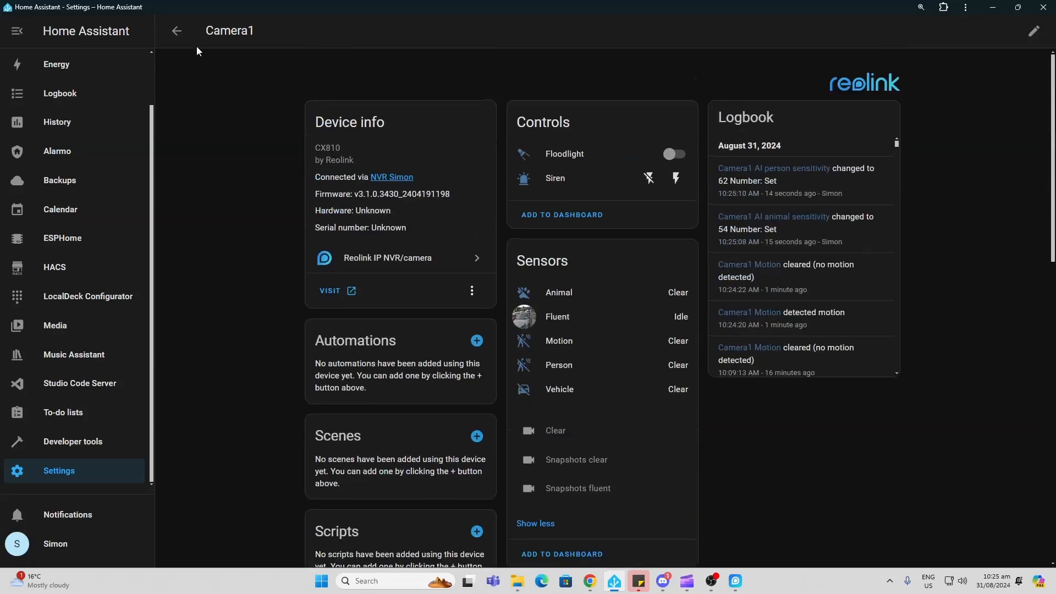
mouse_move(177, 31)
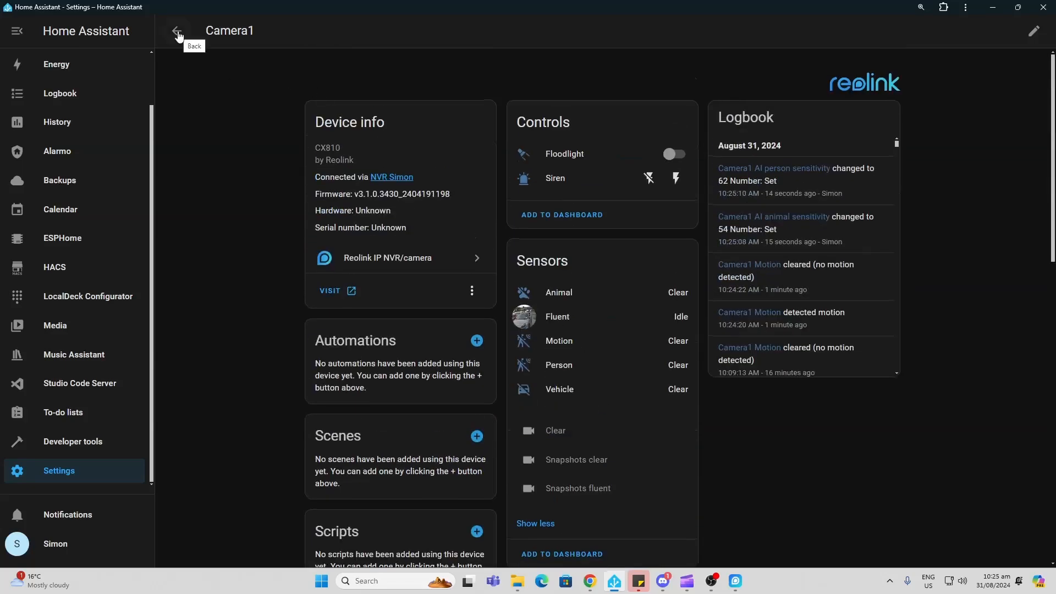
Open Camera1's 31/08/2024 playback and mark a clip near 01:20
click(390, 177)
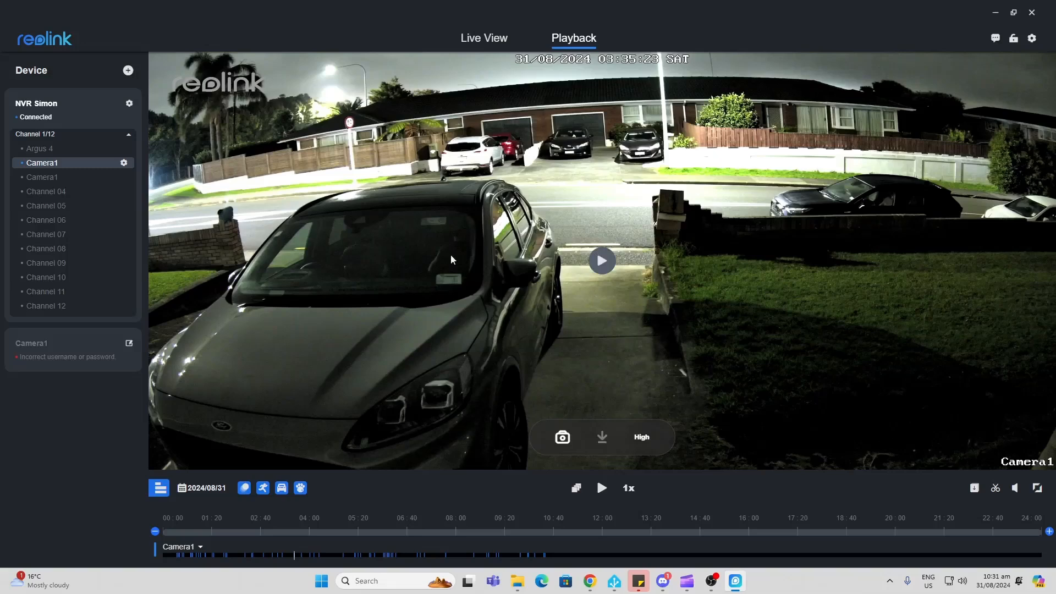
click(599, 260)
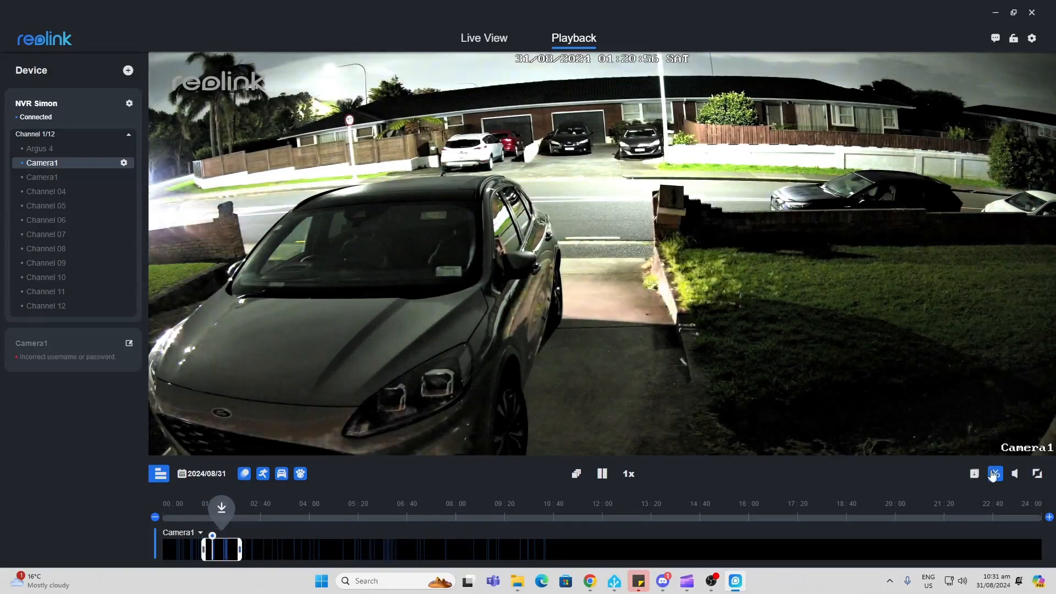
Dismiss the clip's Download window and resume playback at 01:40 in the marked clip
click(993, 473)
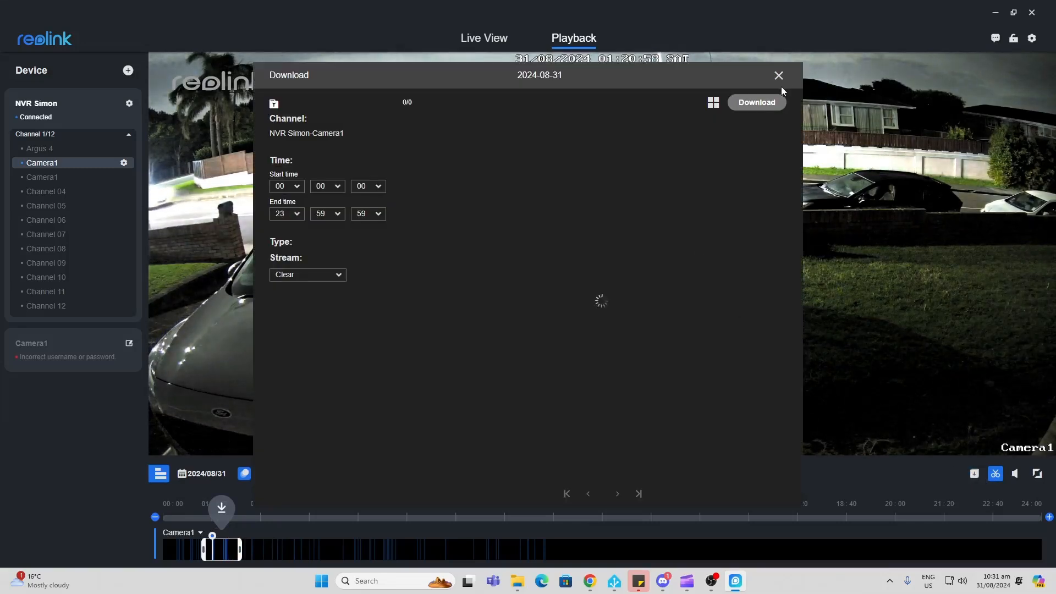
click(777, 75)
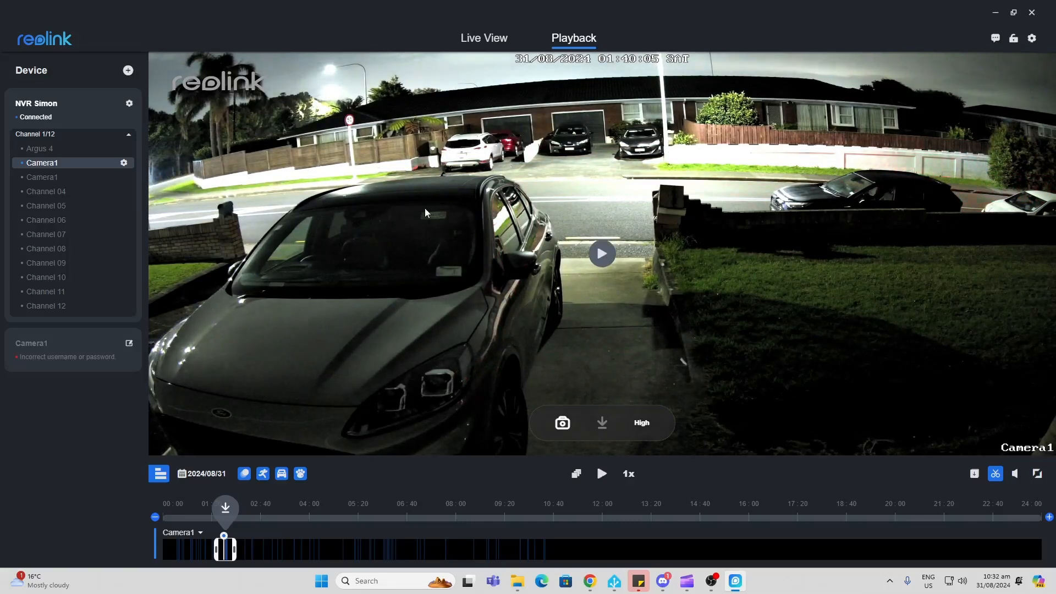
click(600, 252)
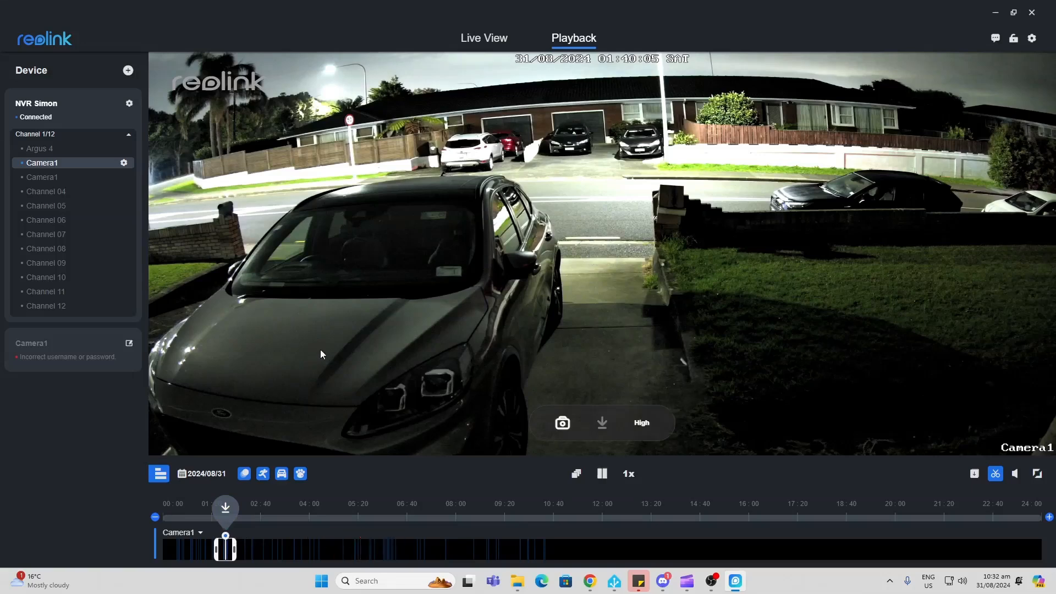